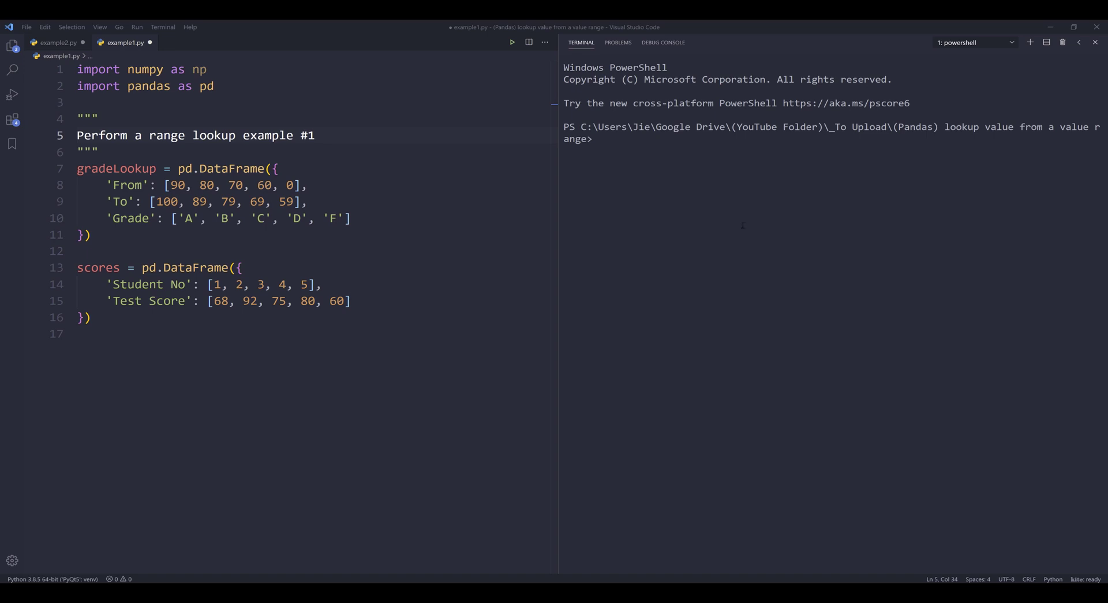
- Run the whole example1.py script in the Python terminal to load gradeLookup and scores
left_click(749, 191)
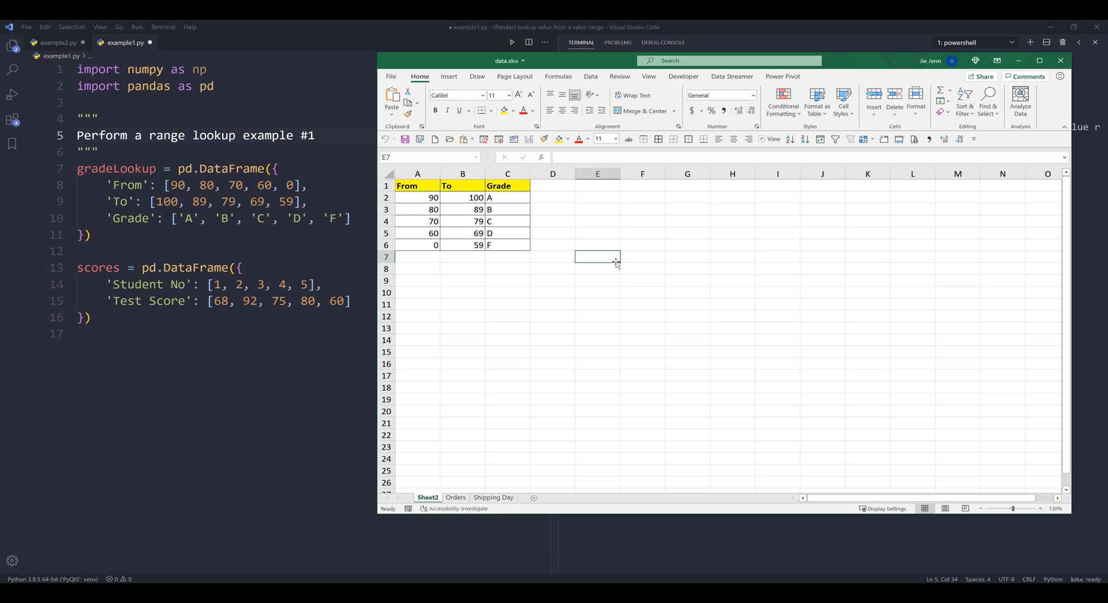
mouse_move(606, 267)
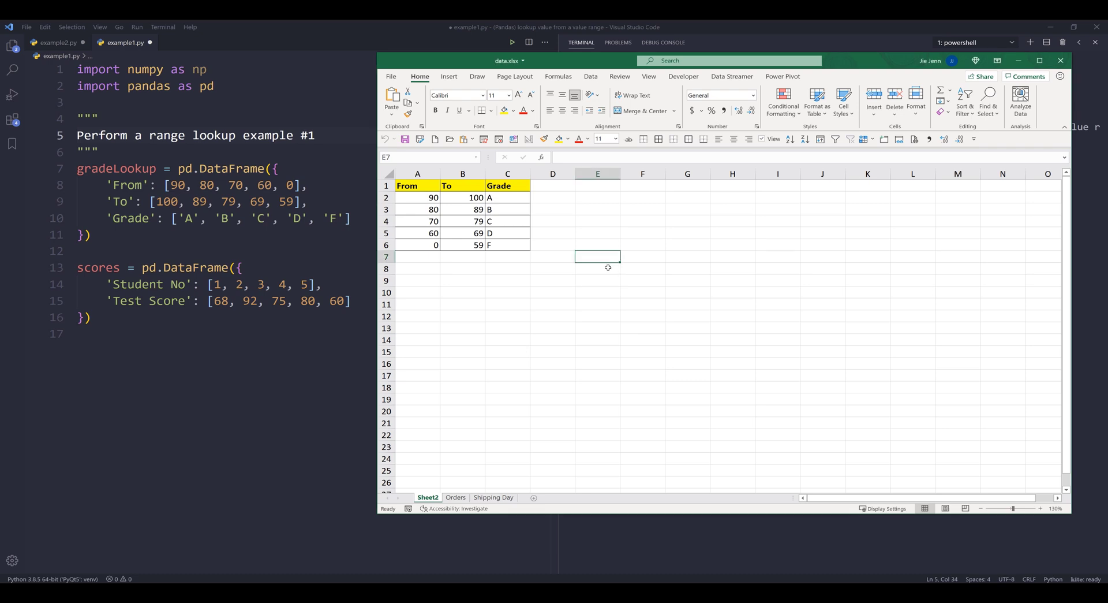
left_click(597, 280)
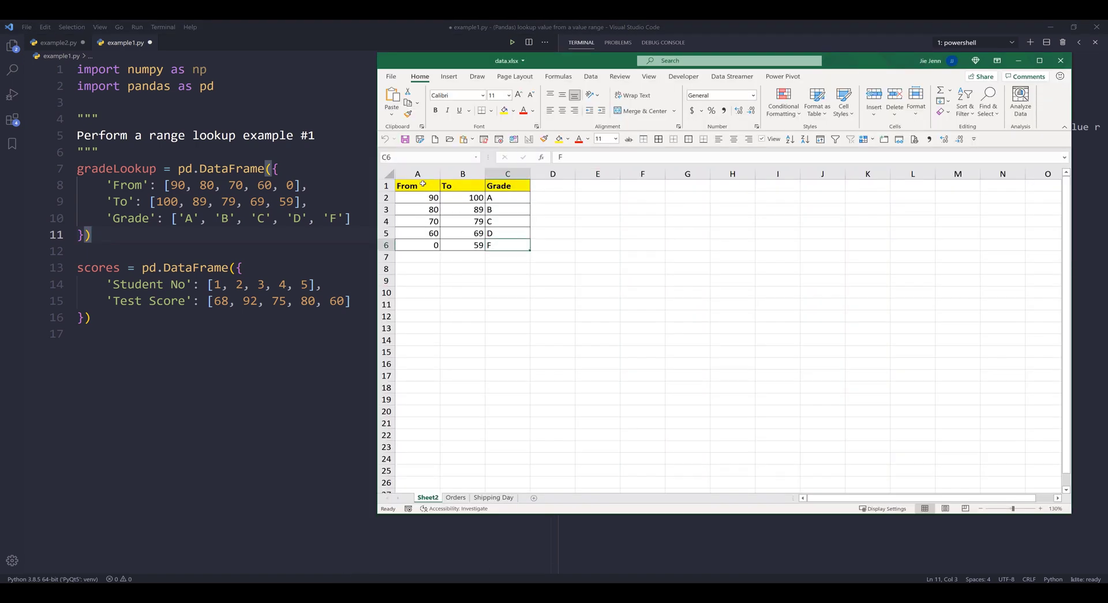
left_click(417, 197)
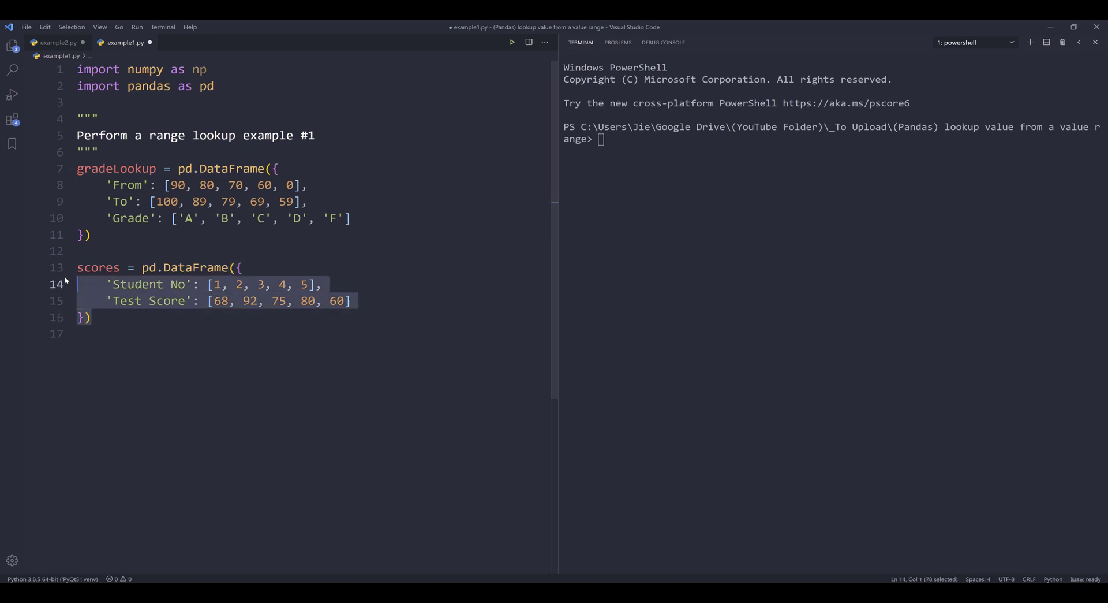
mouse_move(130, 329)
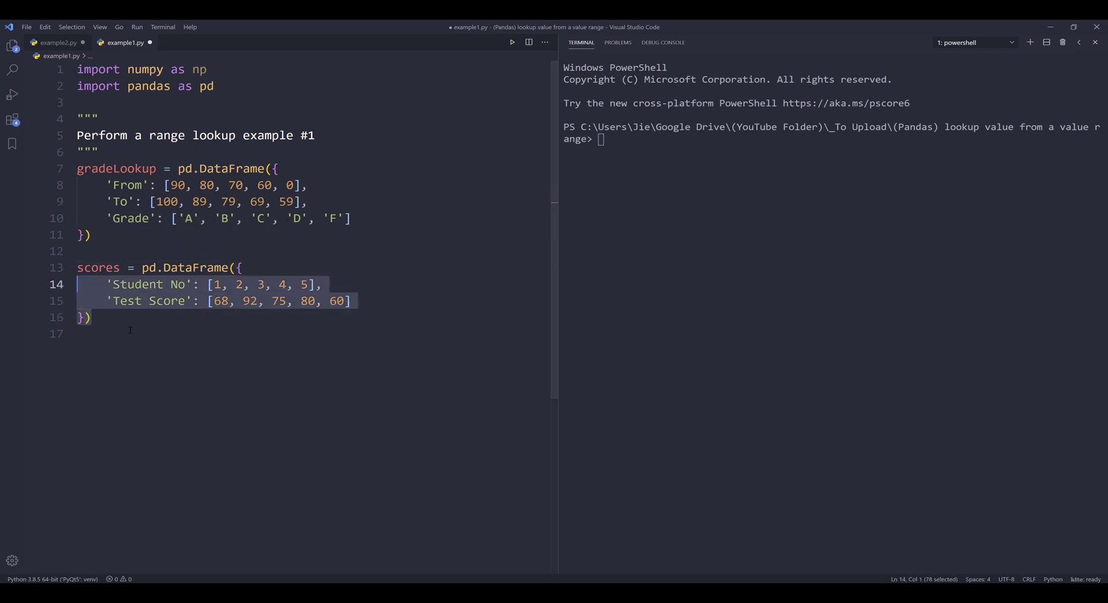
left_click(130, 332)
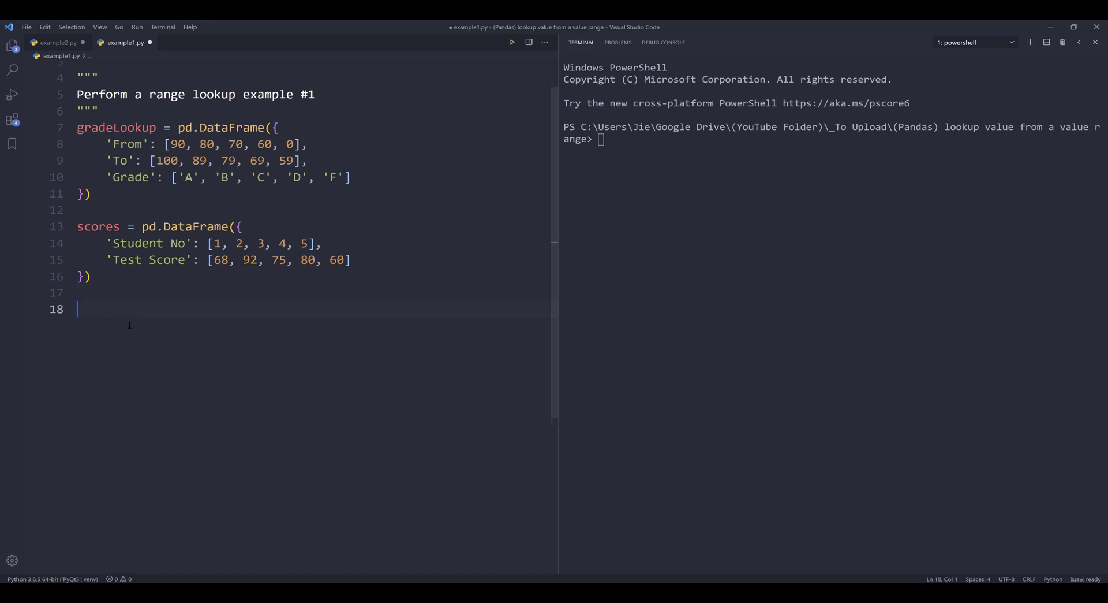
key("ctrl+a")
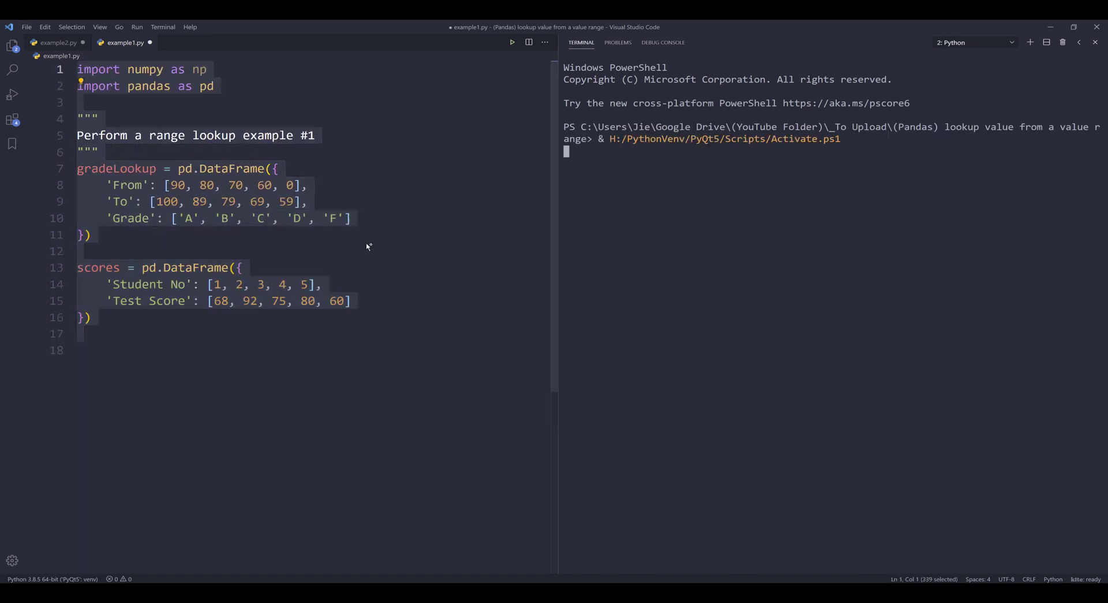
- Add print(gradeLookup) and print(scores) lines and run them in the terminal
left_click(511, 43)
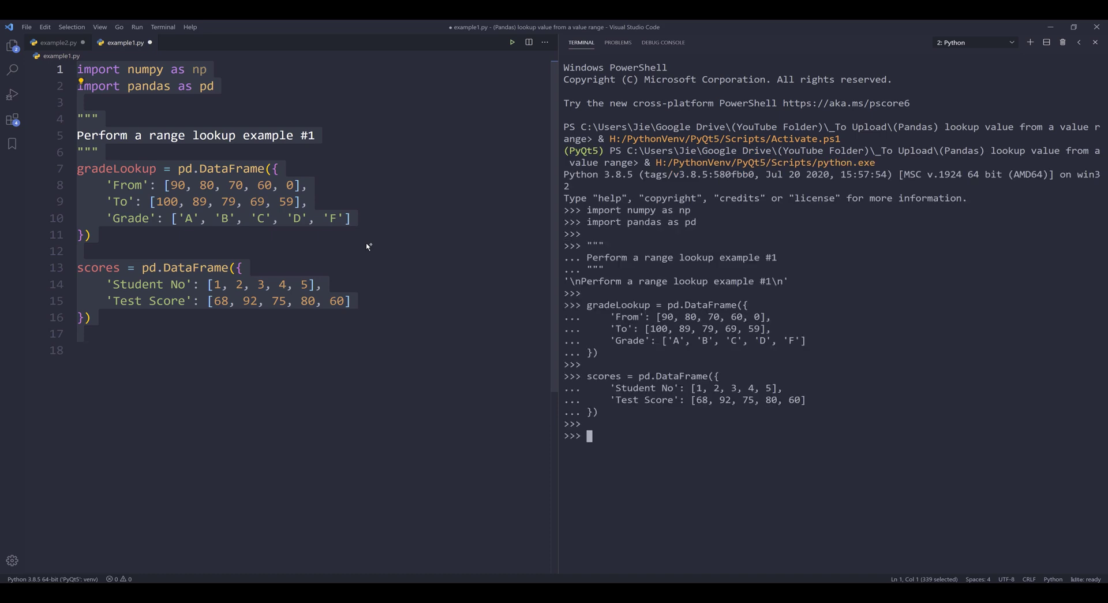
type("print(gradeLookup")
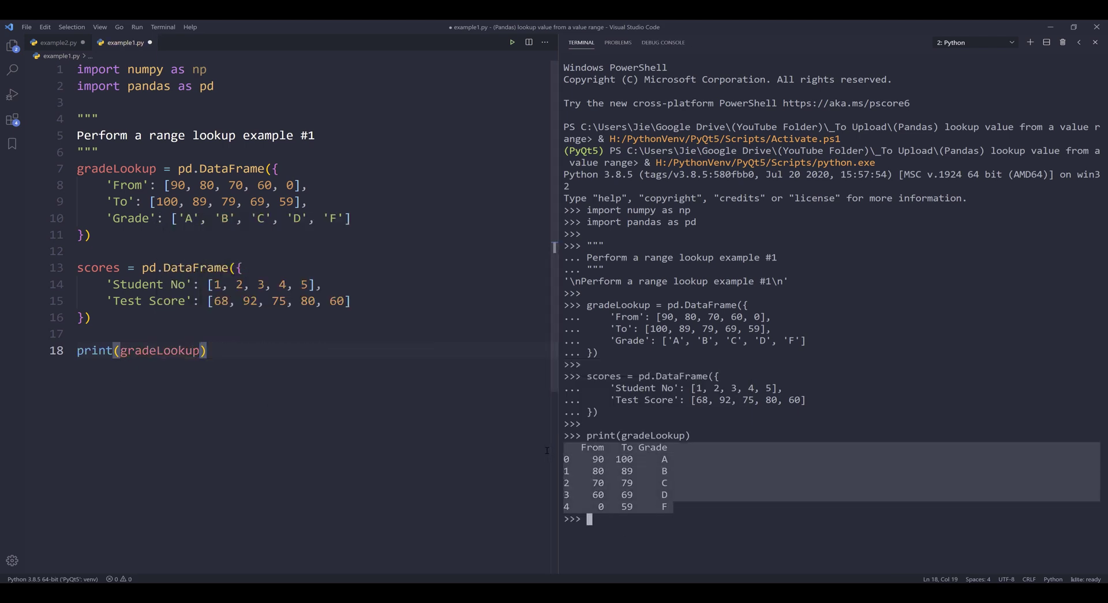
type("print")
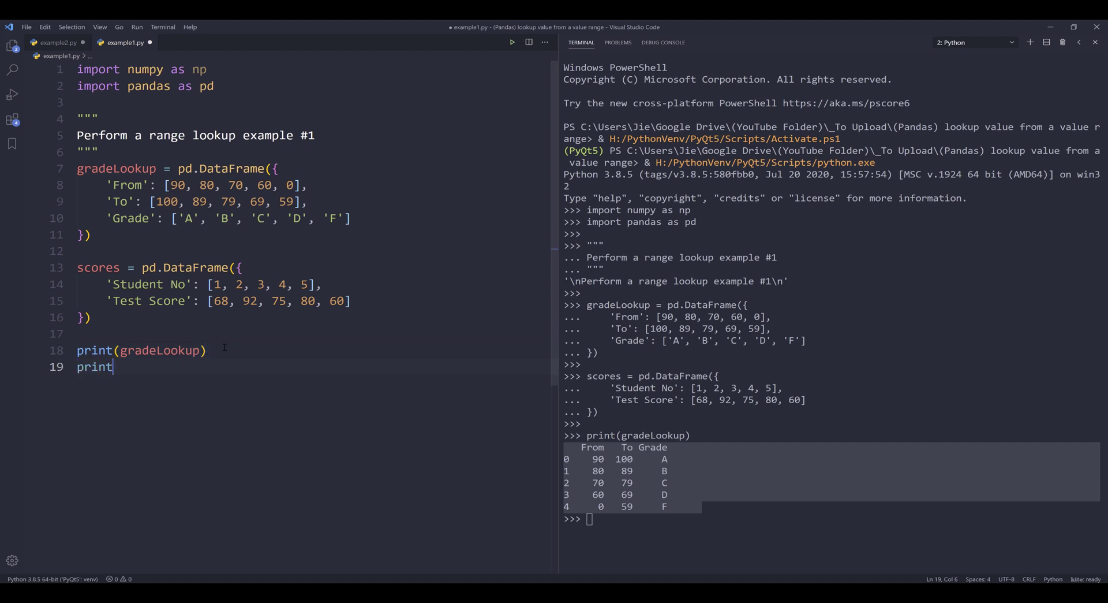
type("(scores)")
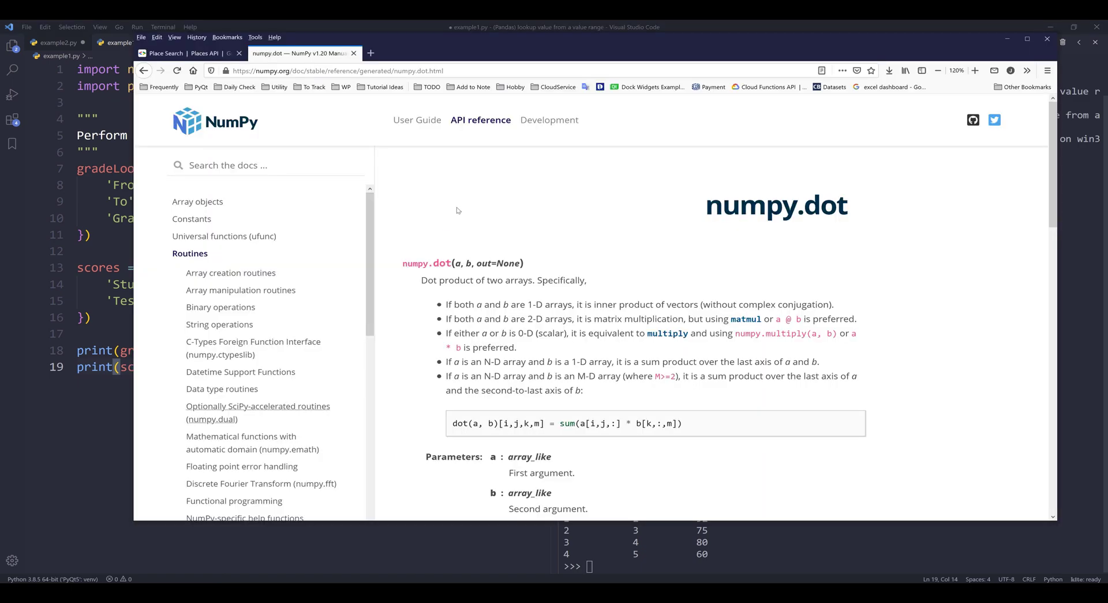
mouse_move(435, 267)
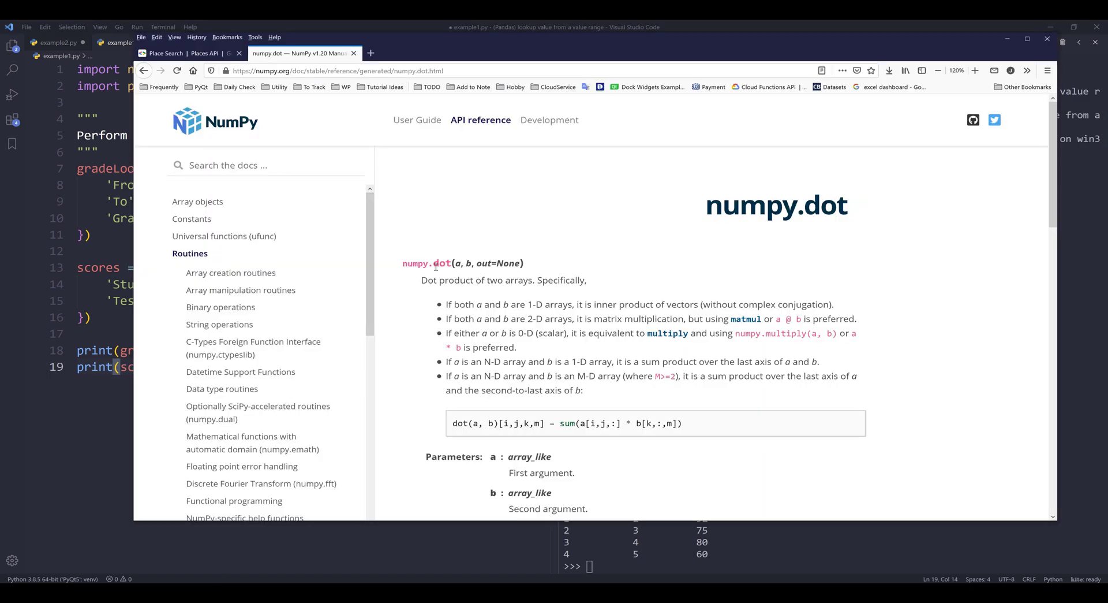
scroll("down", 3)
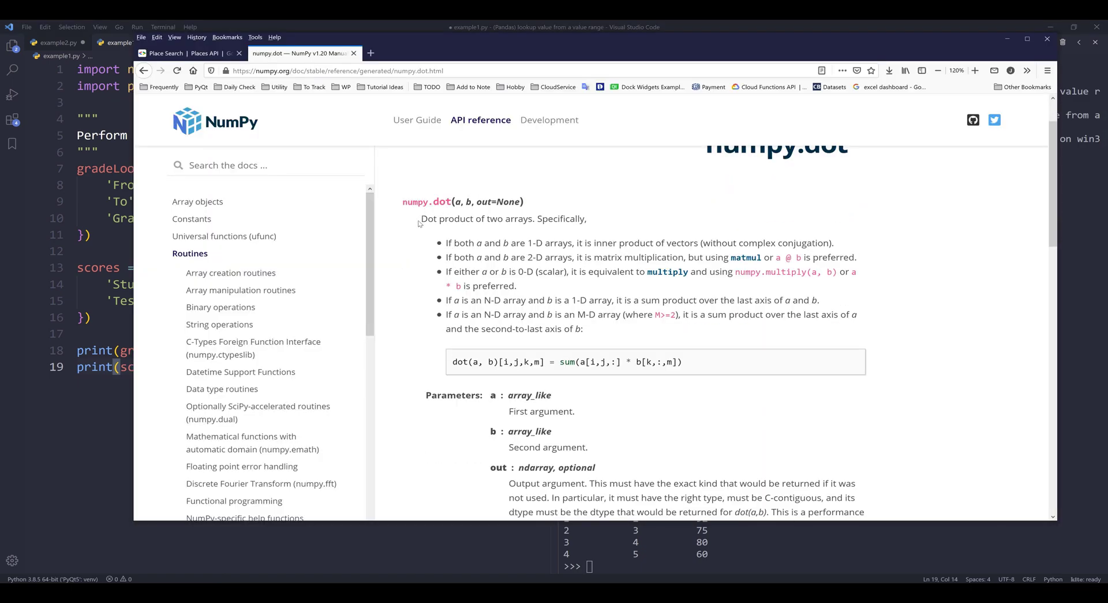
mouse_move(404, 213)
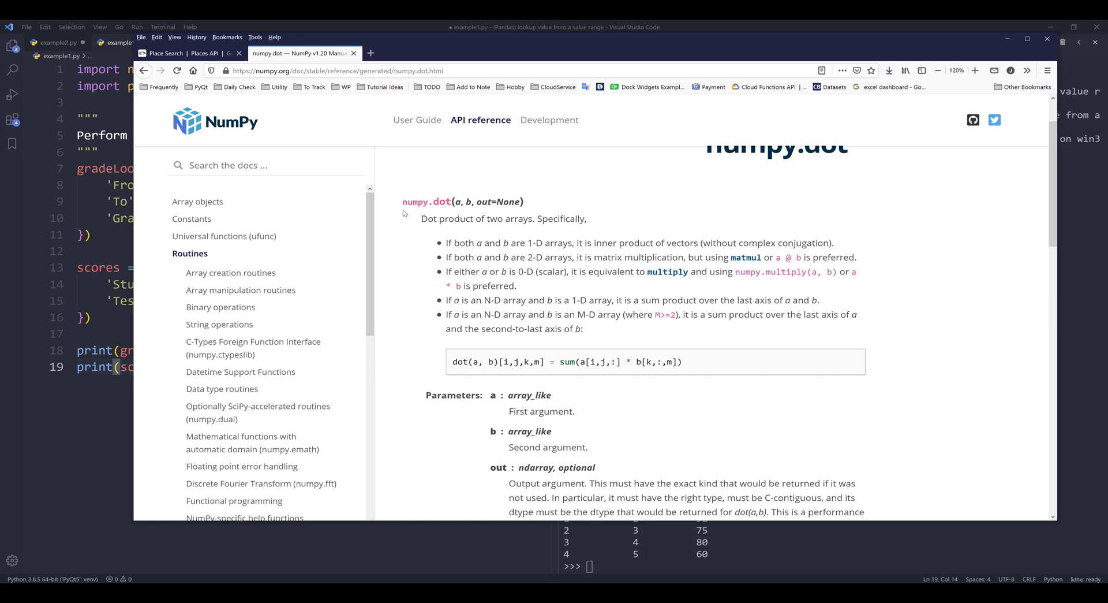
mouse_move(417, 239)
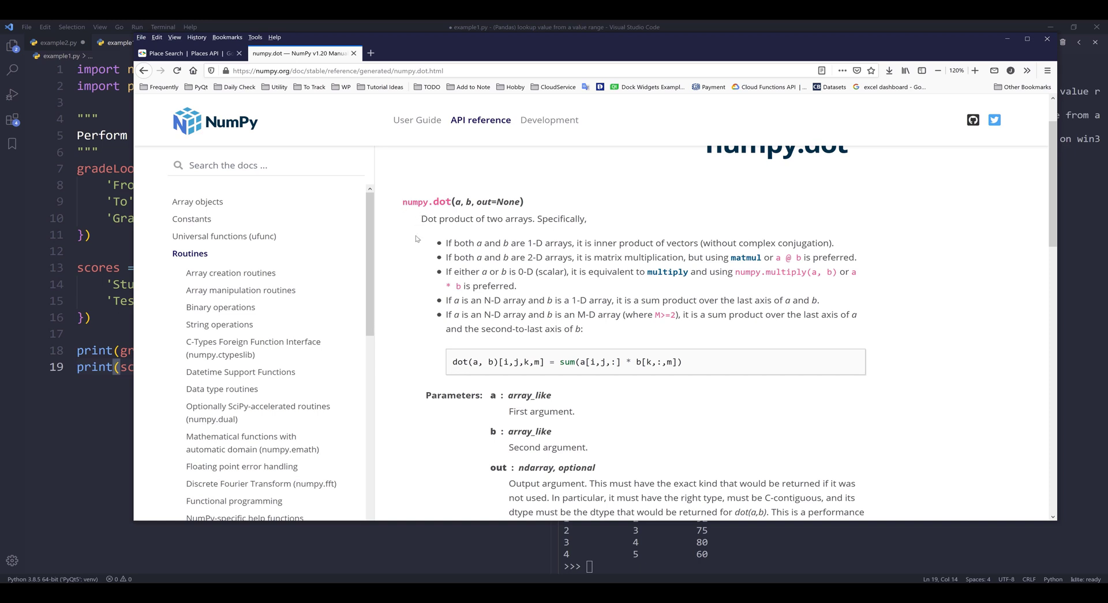
mouse_move(573, 224)
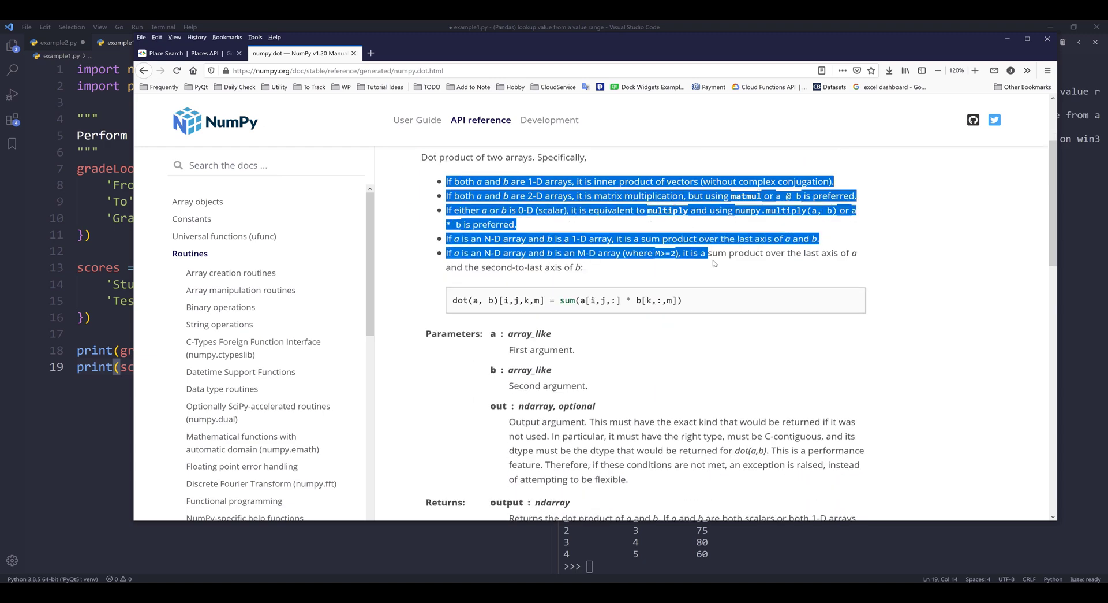
left_click(683, 230)
type("numpy.")
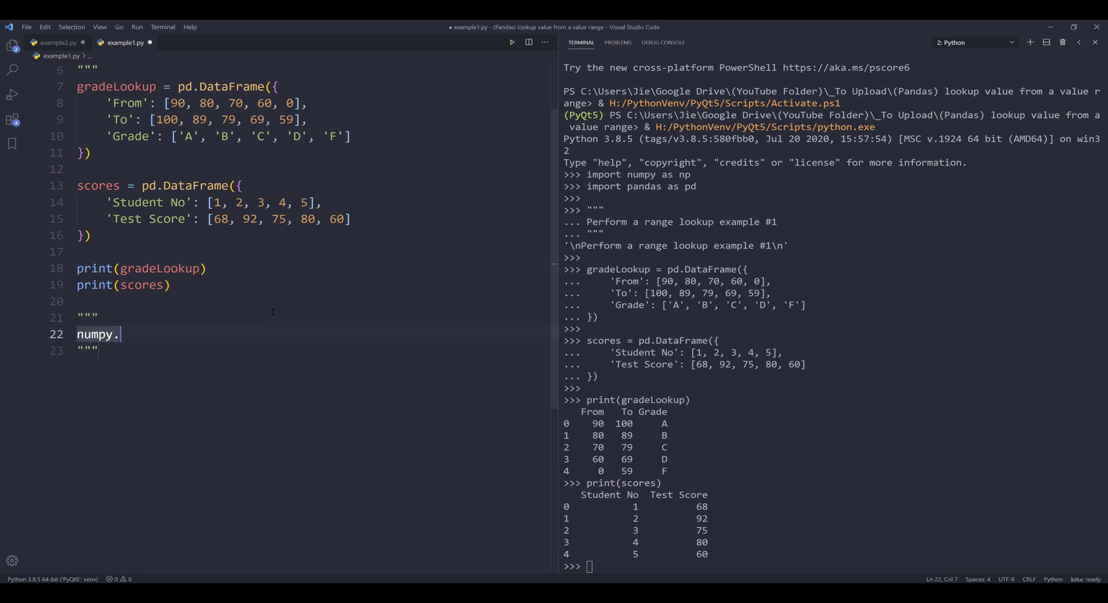
- Finish the numpy.dot(a...) note and start a new line below it
type("dot(")
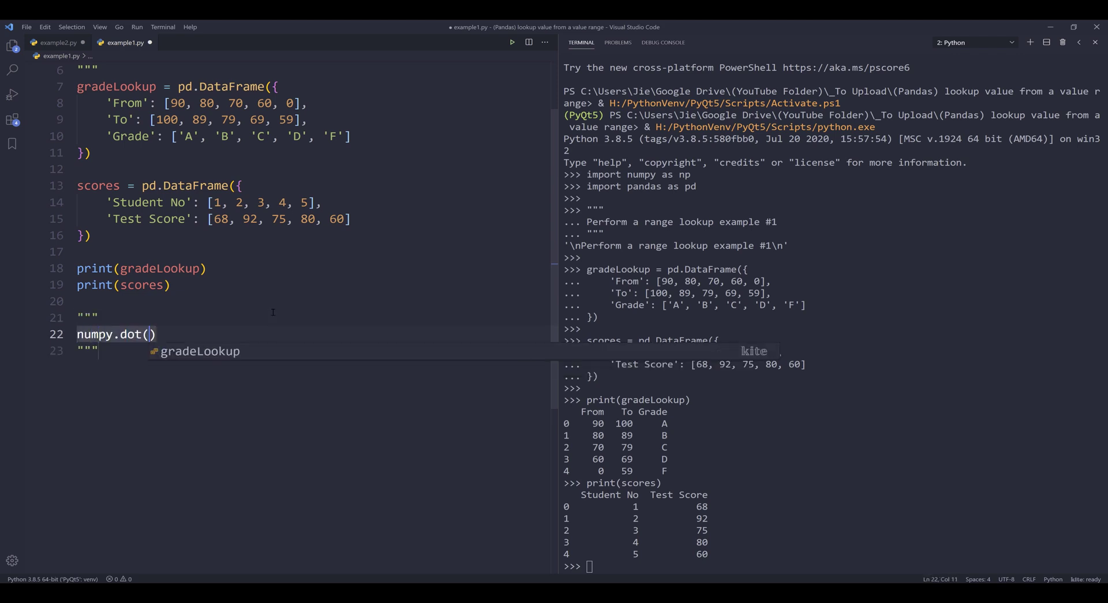
type("a, b")
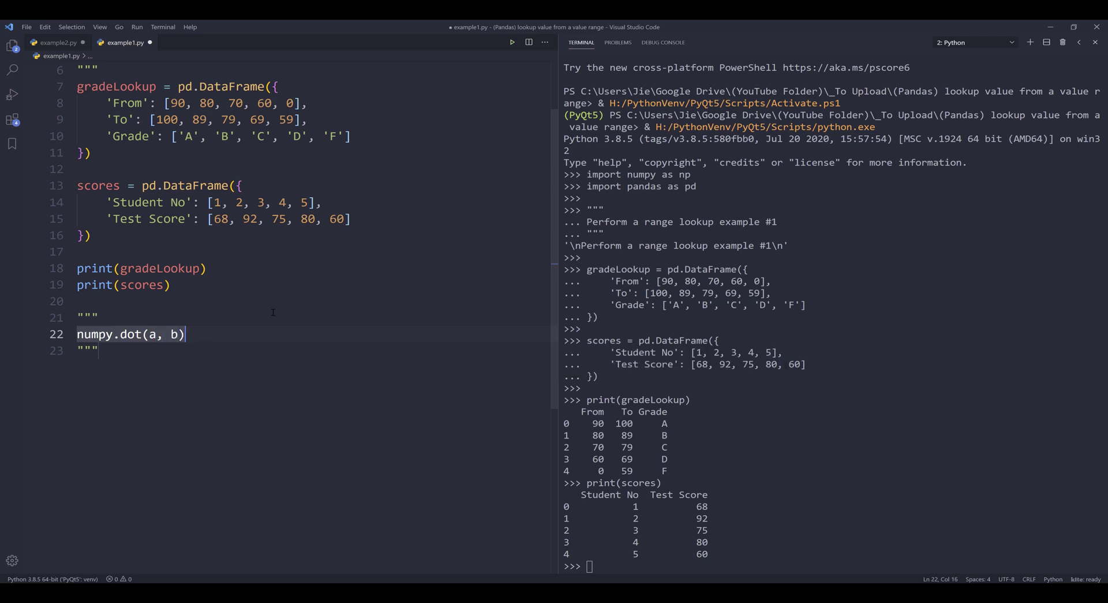
key("Enter")
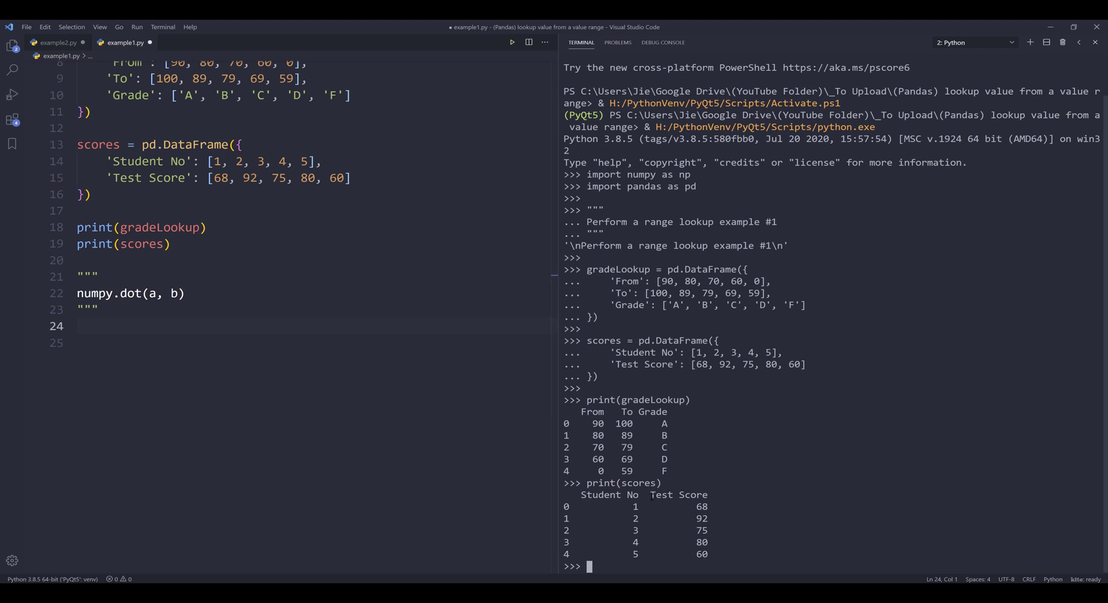
mouse_move(233, 355)
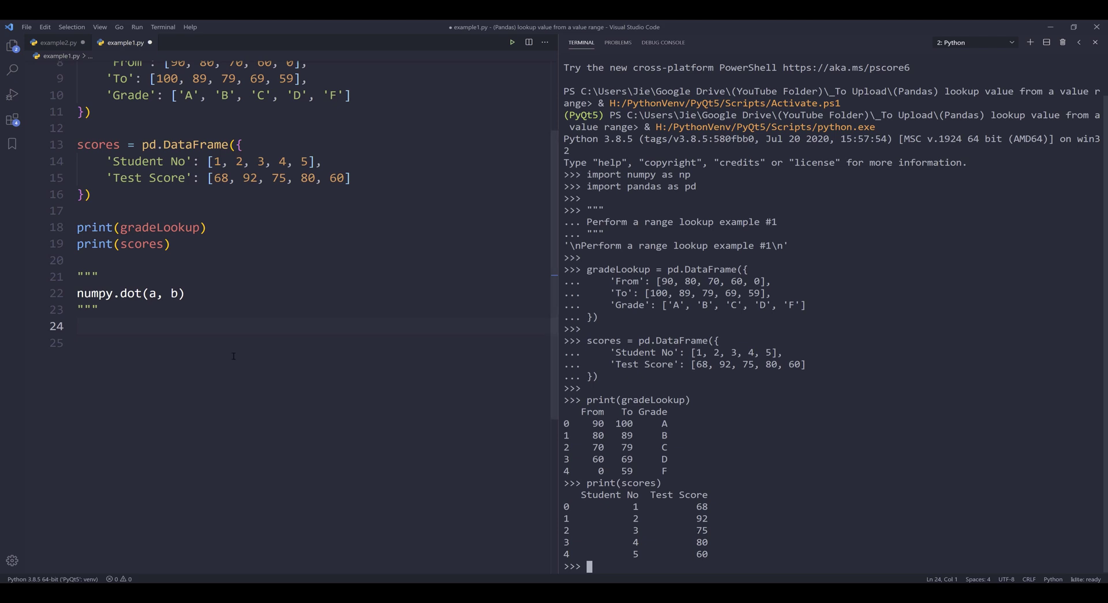
- Write scores['Test Score'].values[:, None] and run it to print the column array
type("scores")
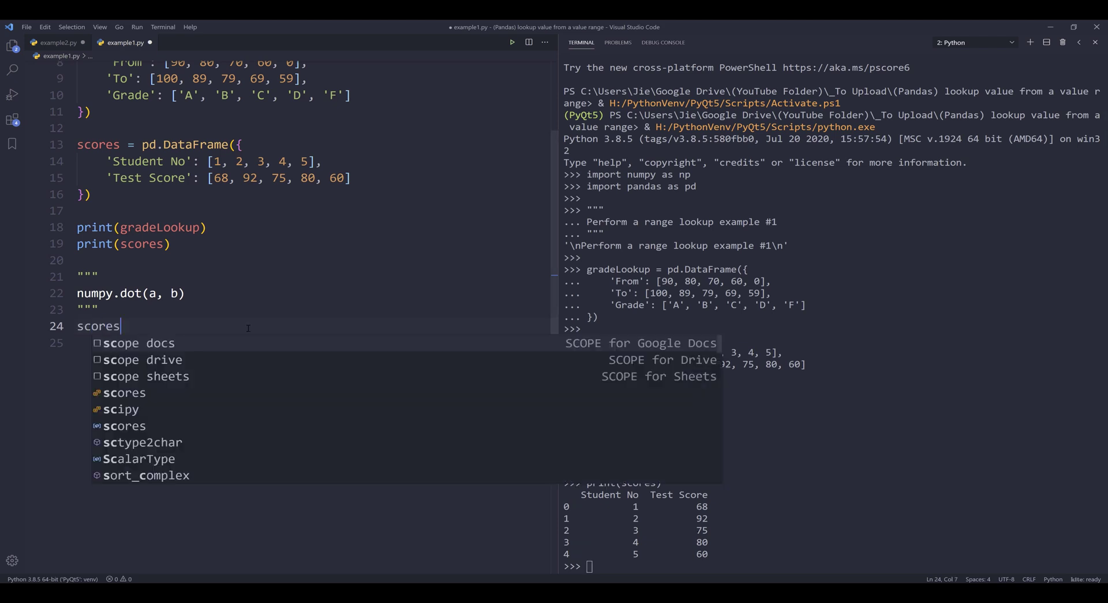
type("['Test ']")
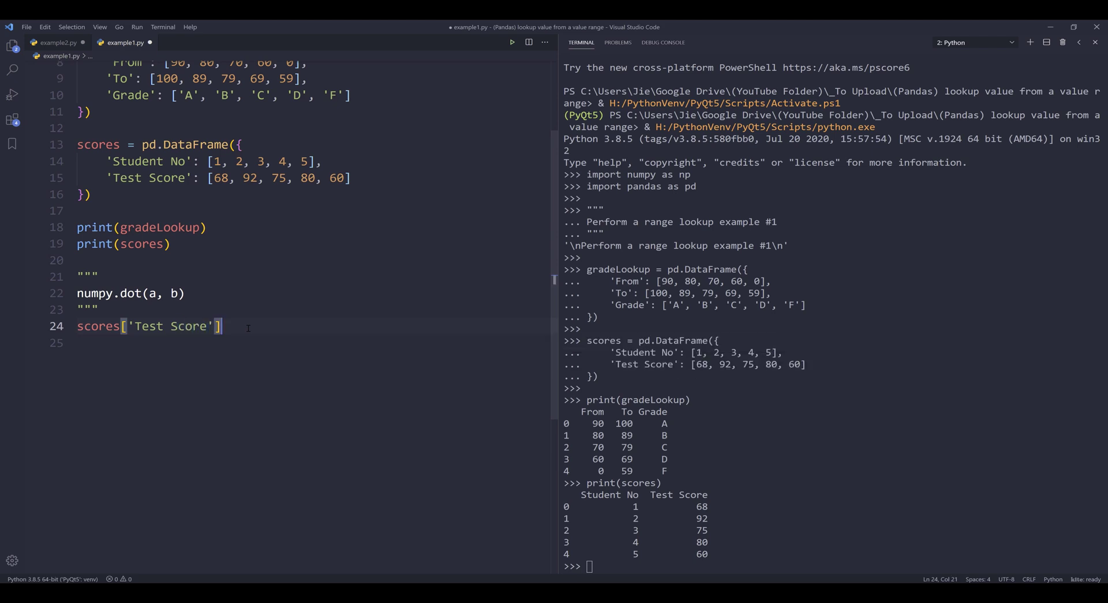
type(".")
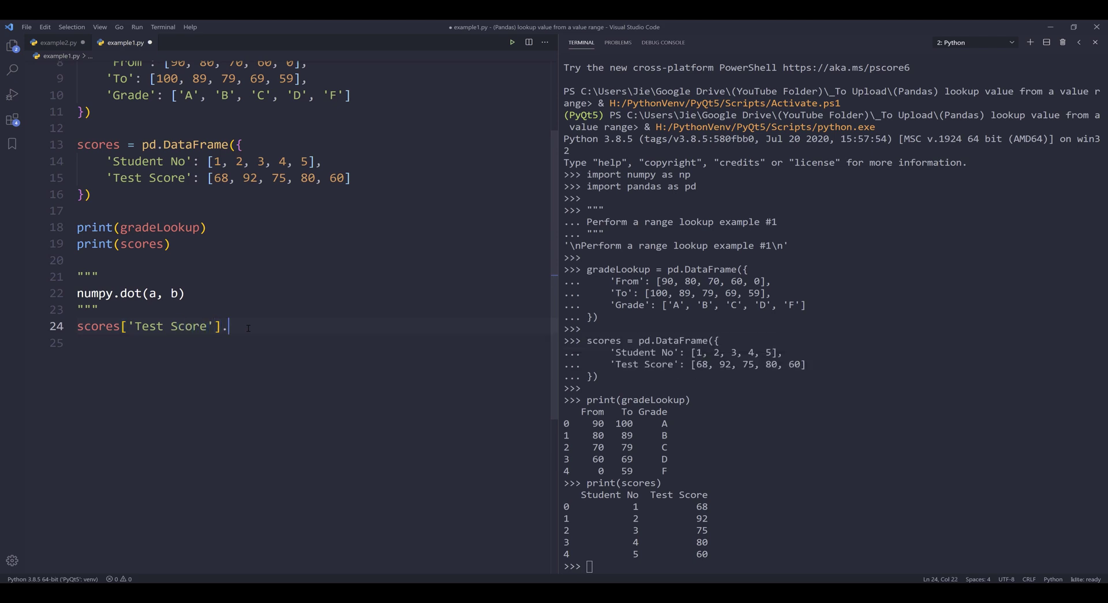
type("values")
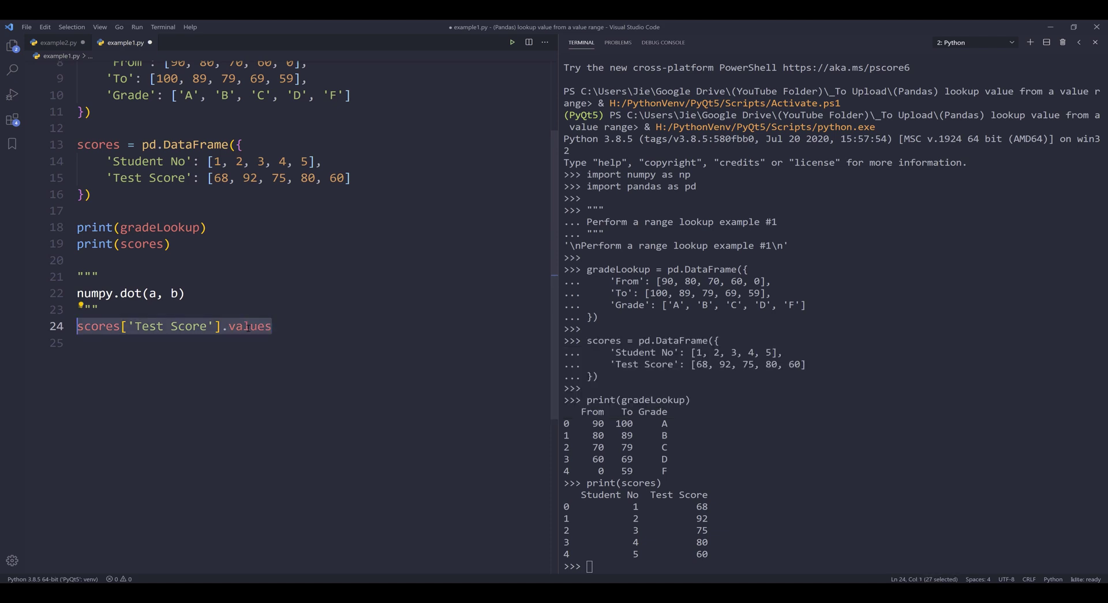
key("Return")
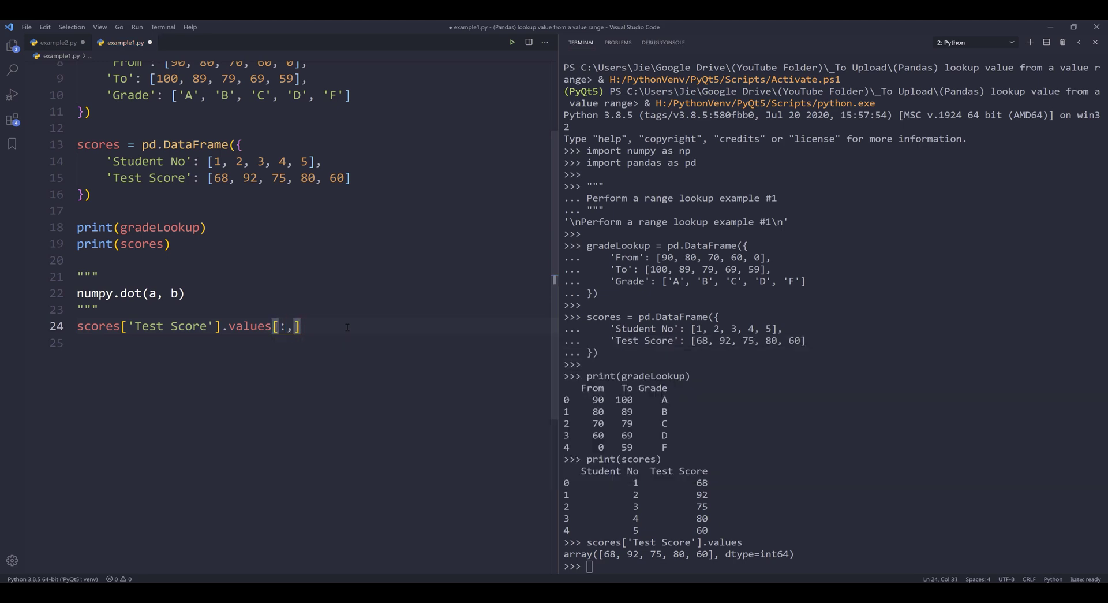
type("None")
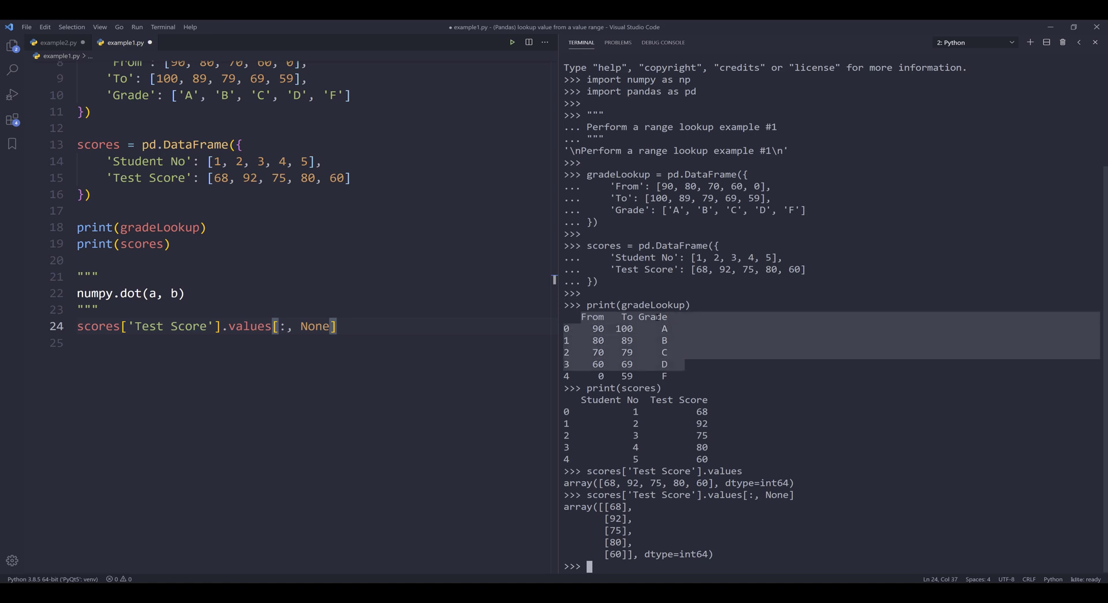
- Wrap line 24 in parentheses and append >= gradeLookup['From'].values
left_click(392, 326)
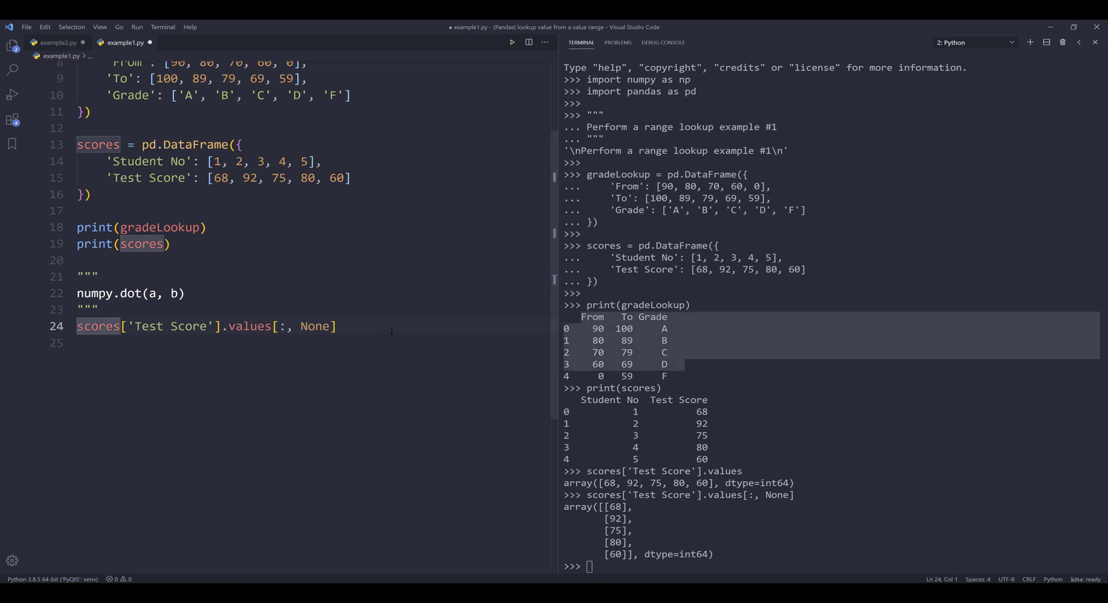
type("(")
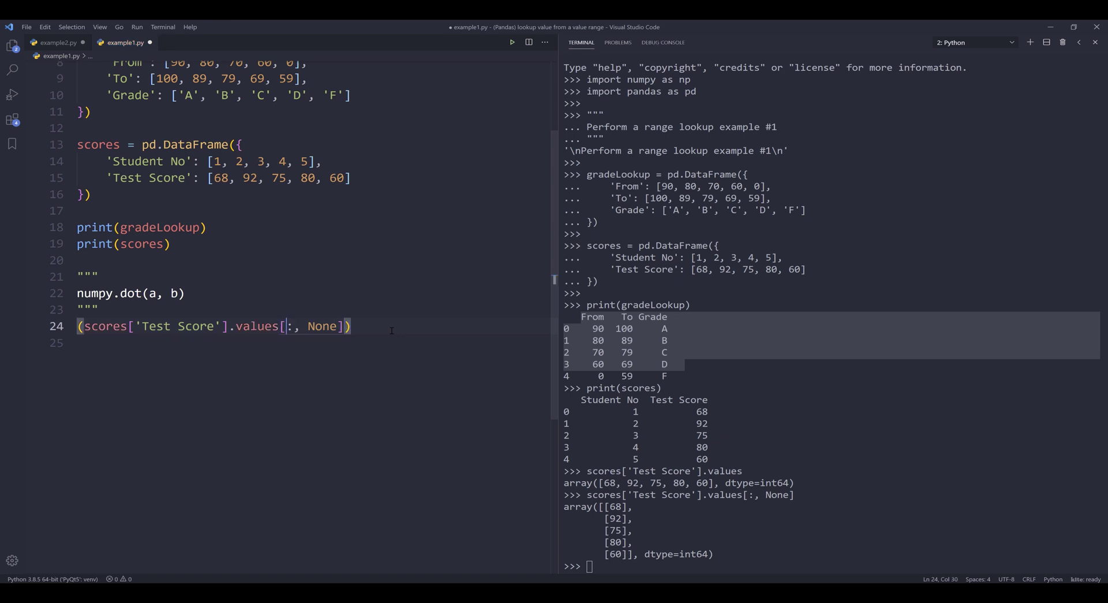
double_click(105, 325)
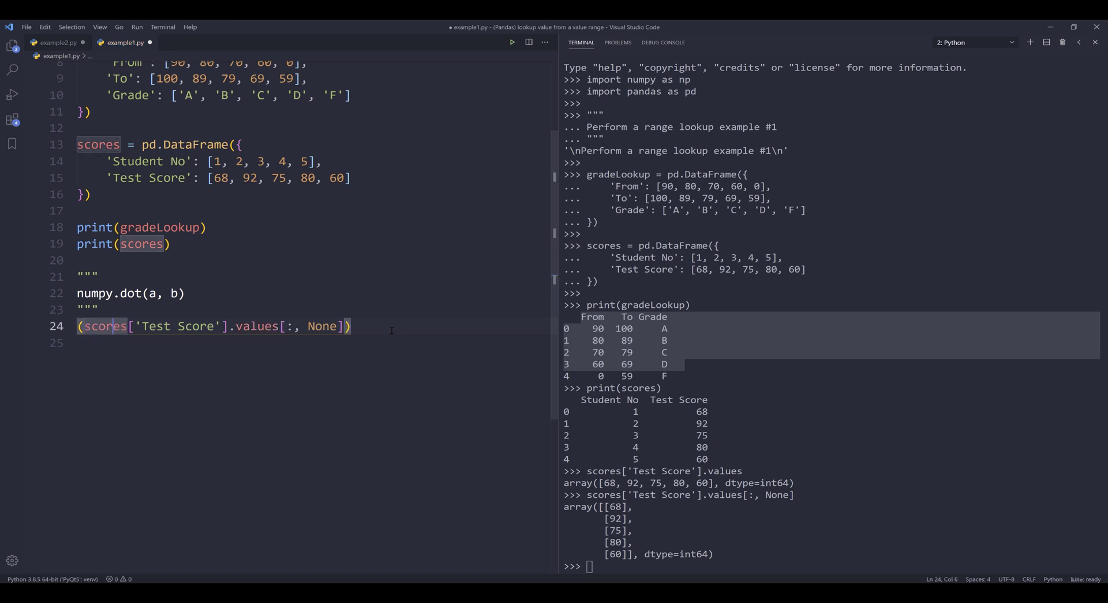
type(">")
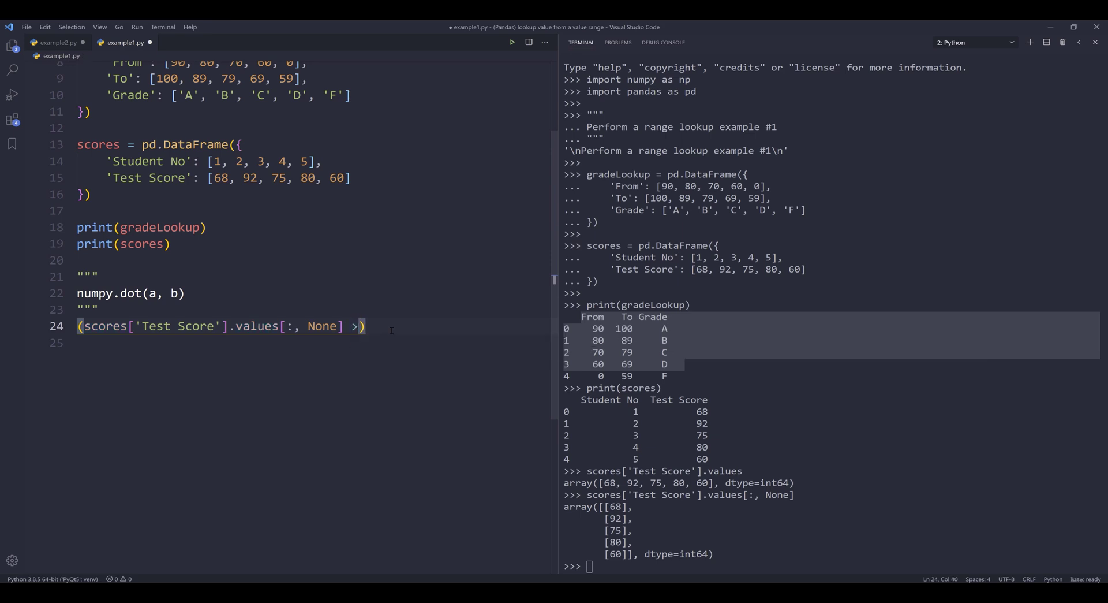
type(">= gradeLookup['")
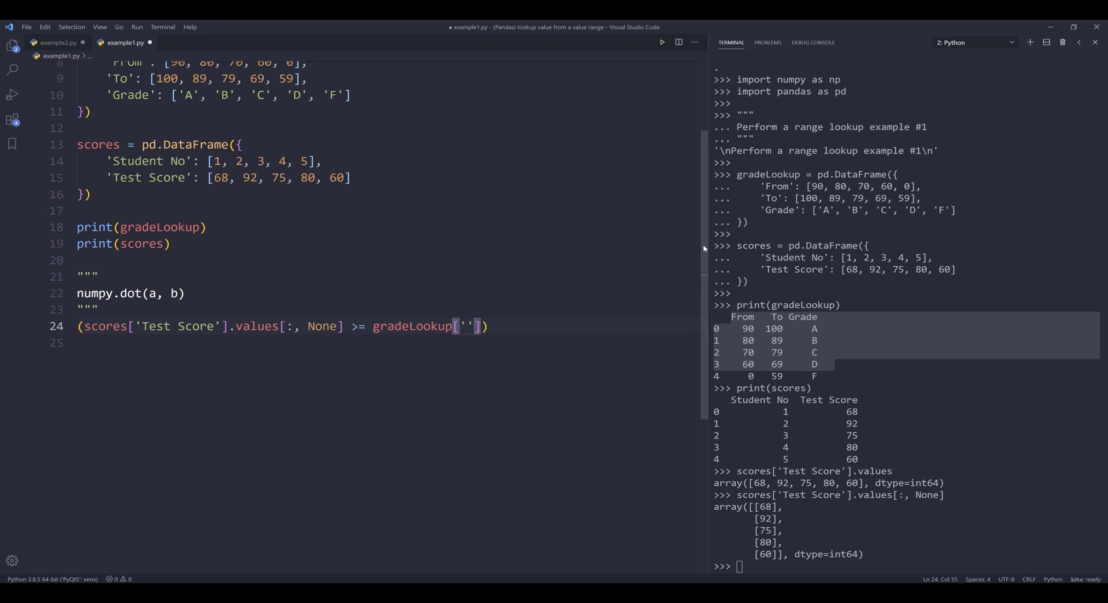
type("From'].")
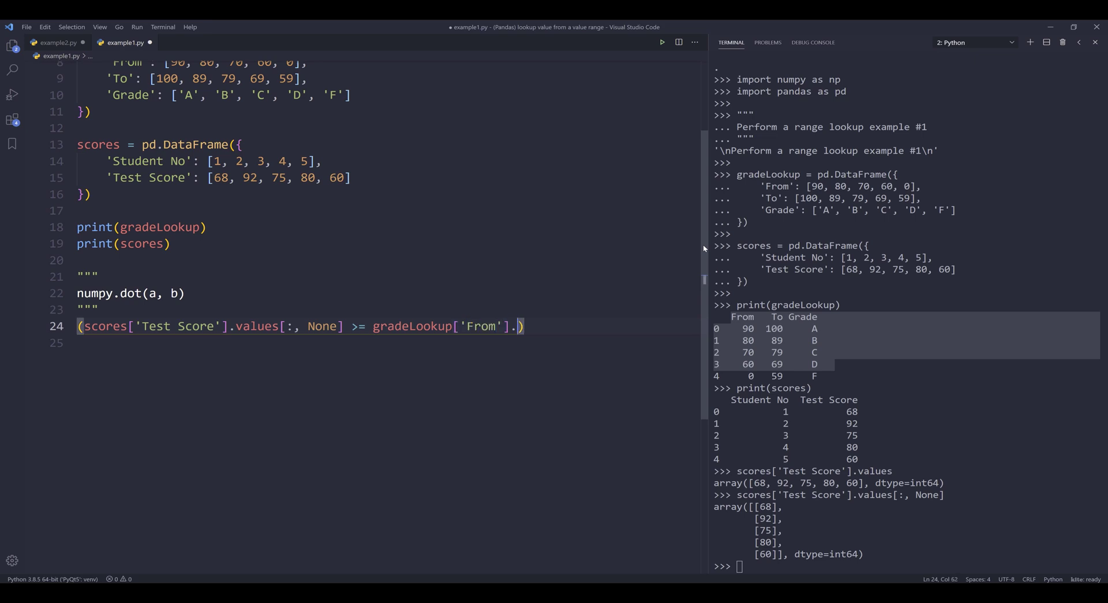
type(".values")
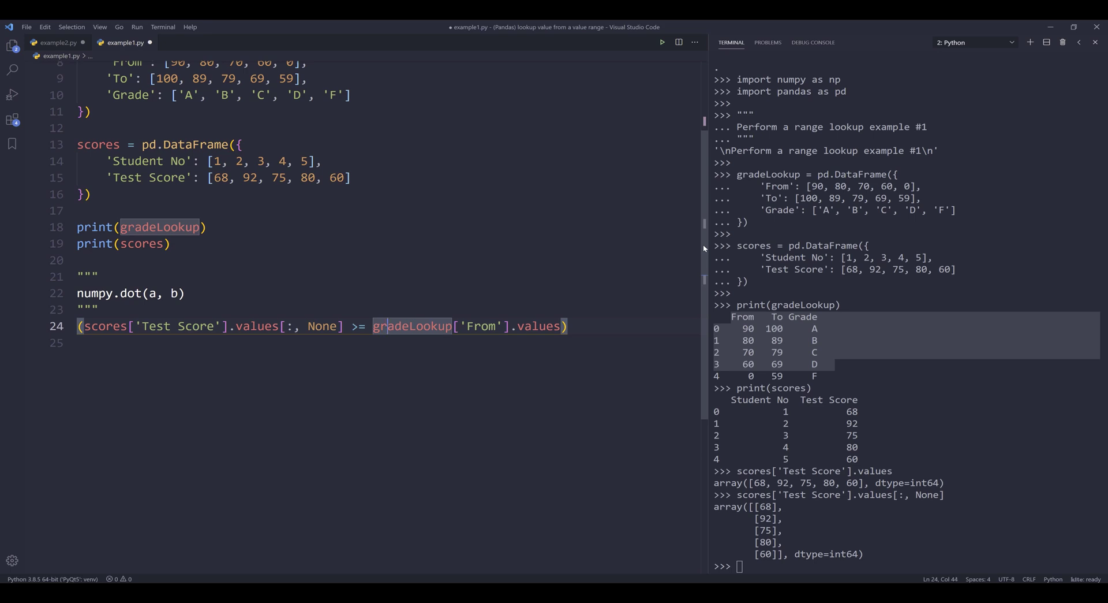
- Add & and start line 25 with (scores['Test Score'].values[:, None] < for the upper bound
left_click(480, 325)
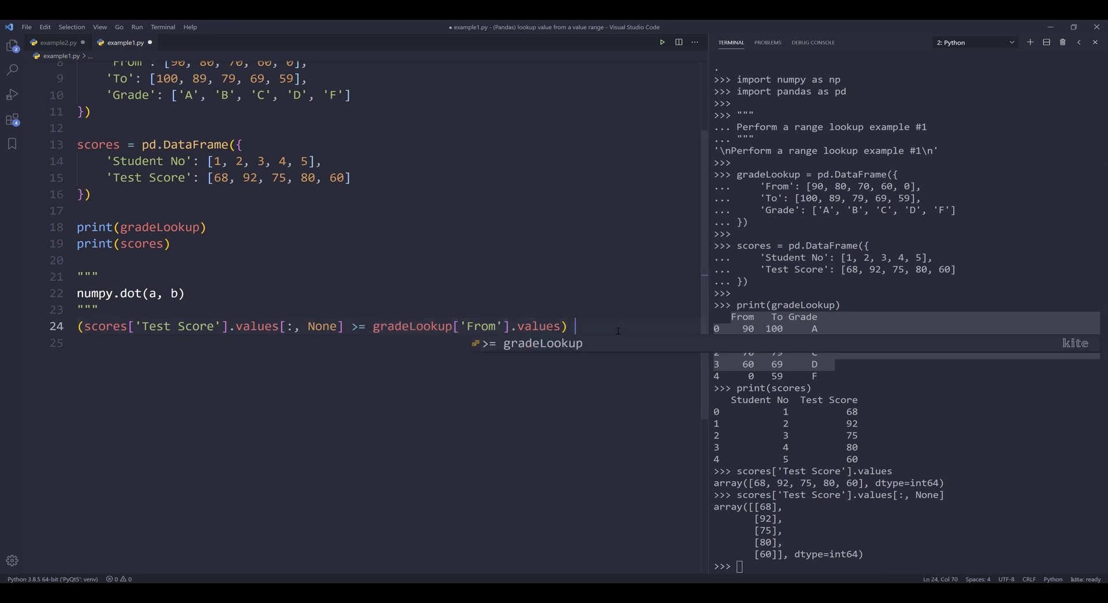
type("&")
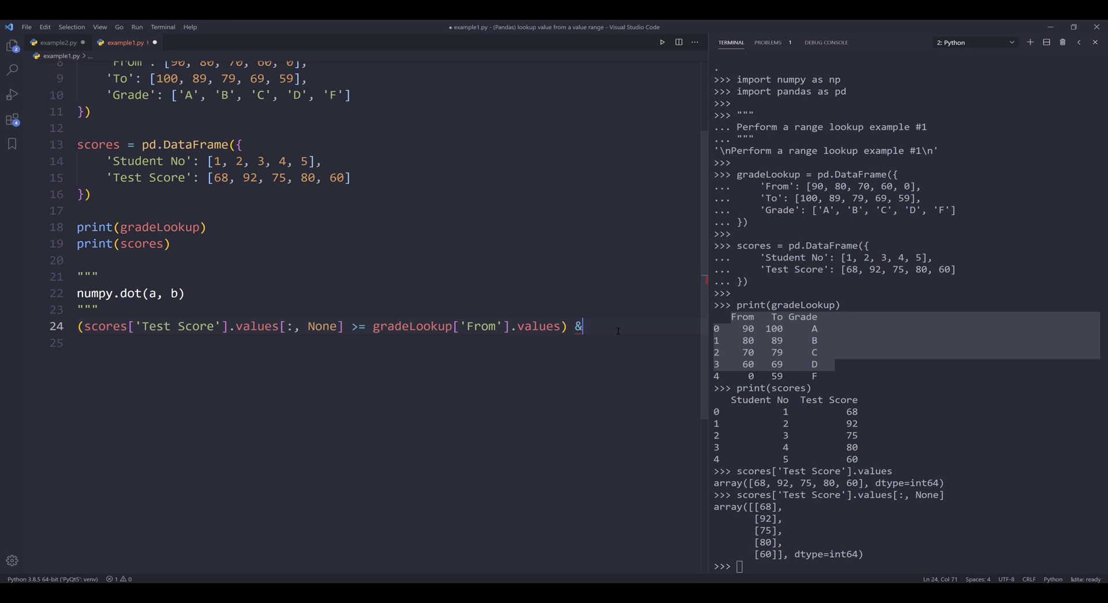
type("(")
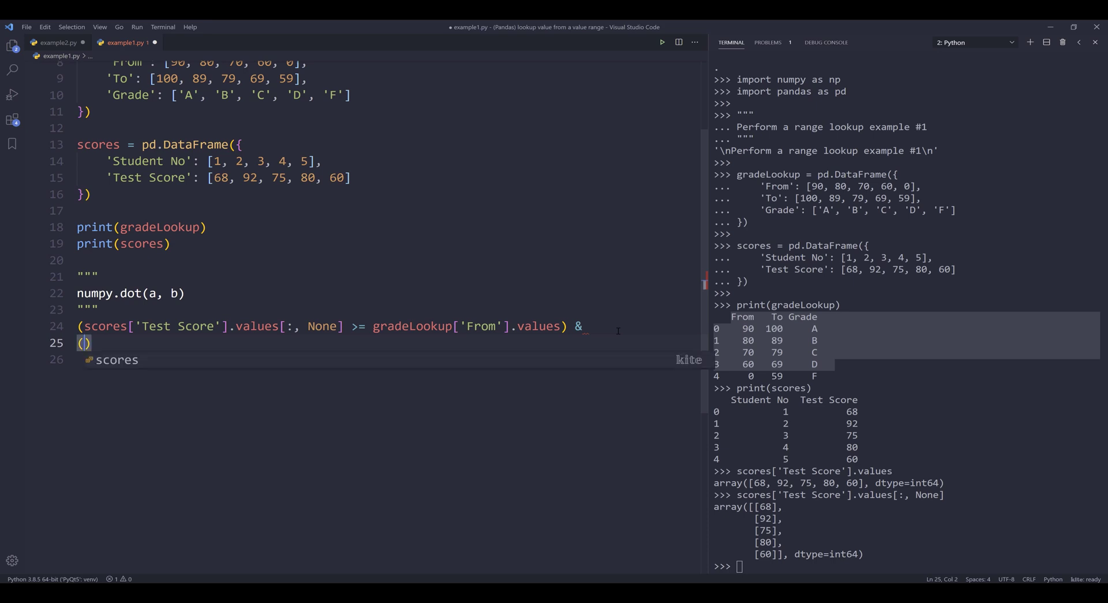
type("sc")
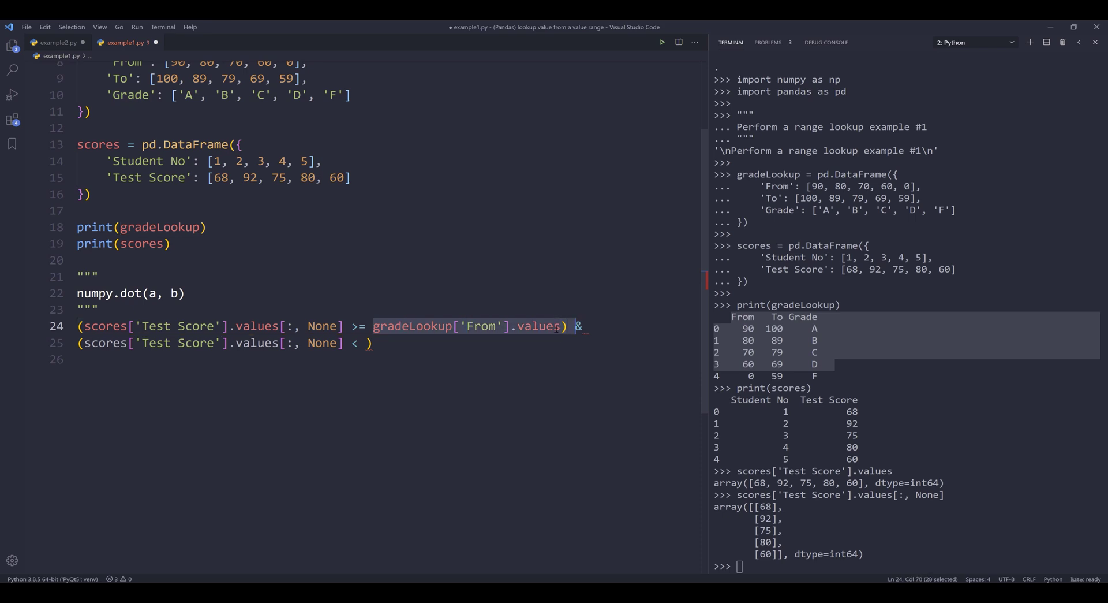
left_click(367, 343)
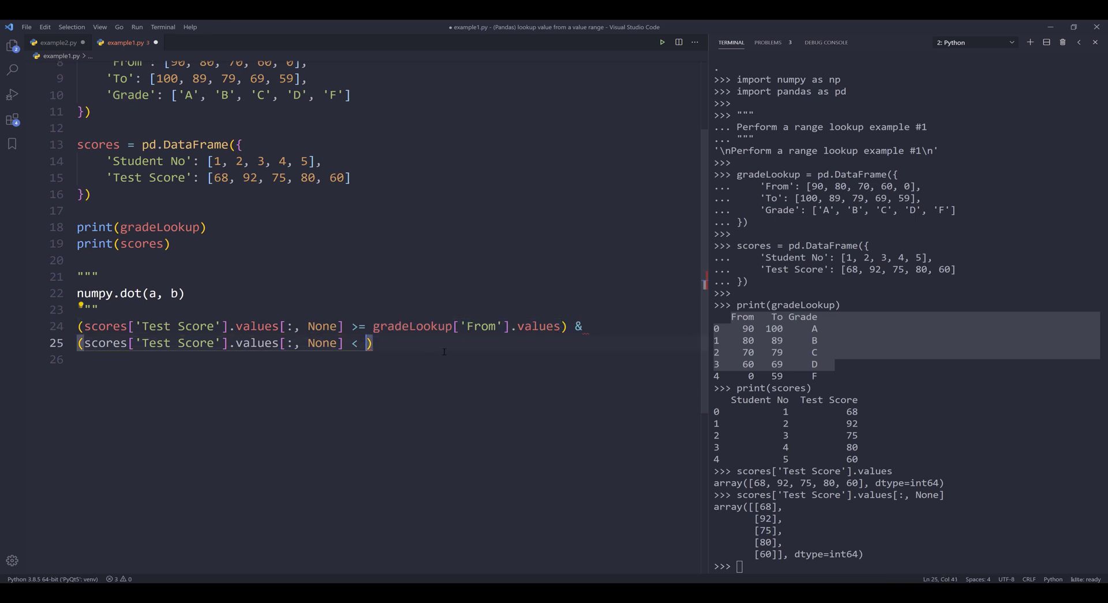
type("gradeLookup['From'].values")
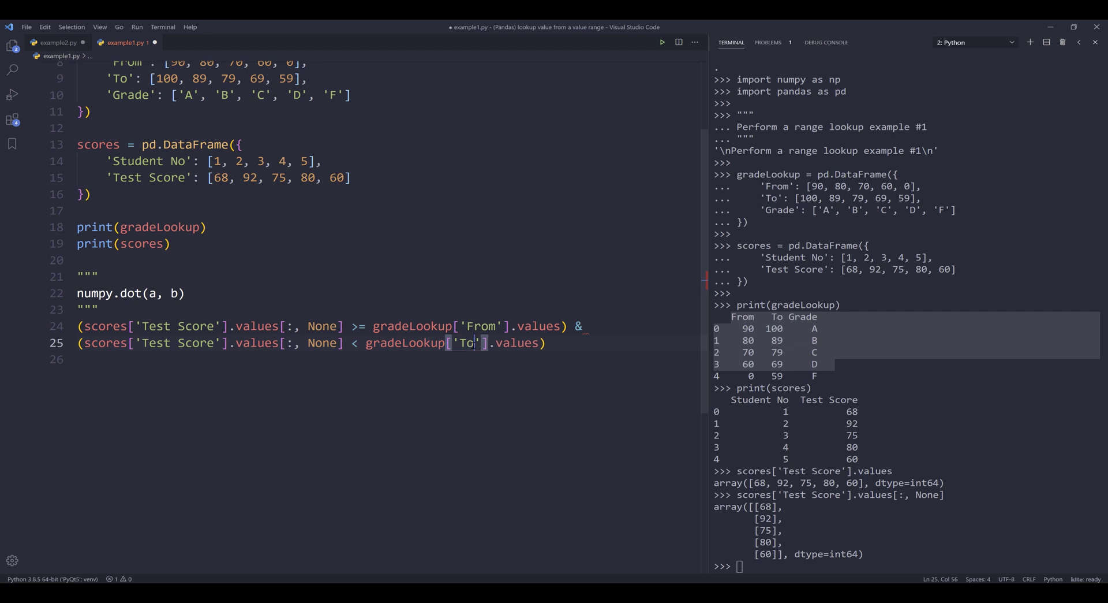
- Wrap both conditions in np.dot with gradeLookup['Grade'].values and run it, returning D, A, C, B, D
type("np")
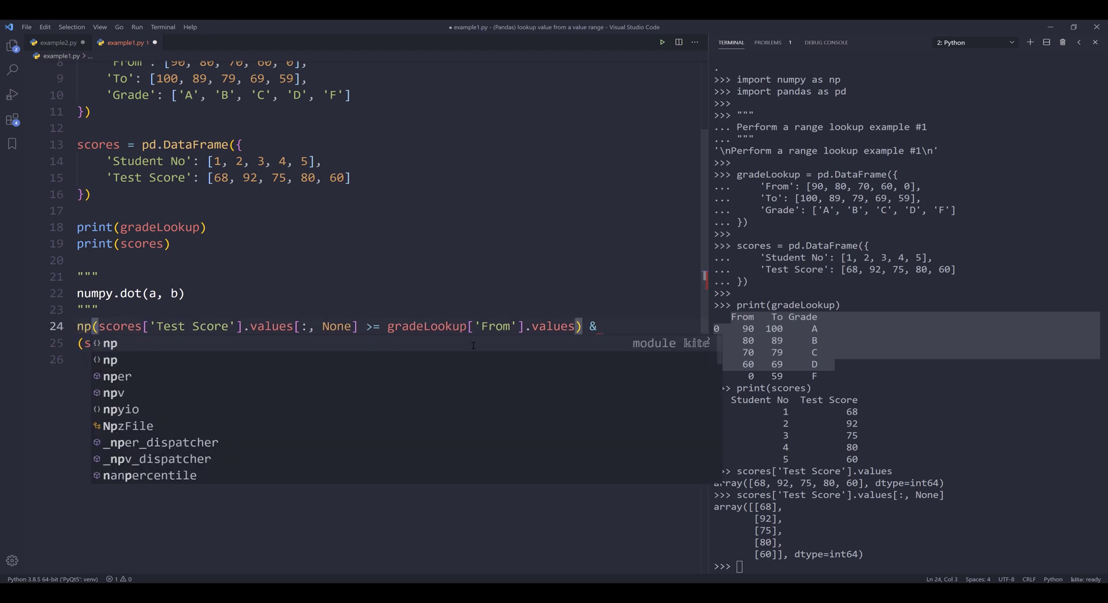
type(".dot(")
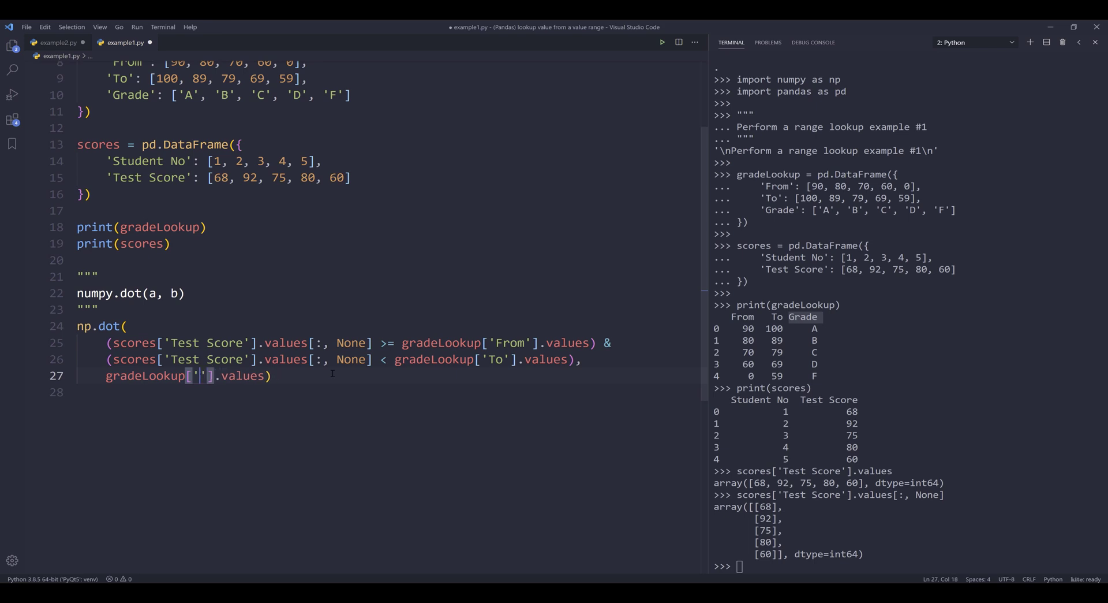
type("Grade")
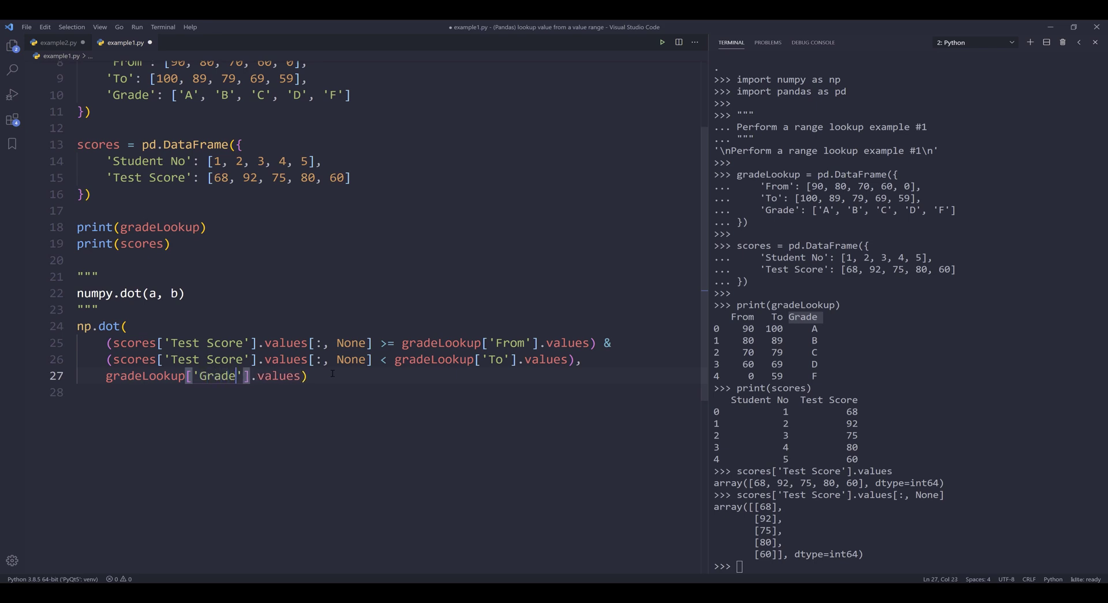
left_click(308, 375)
type("scores['")
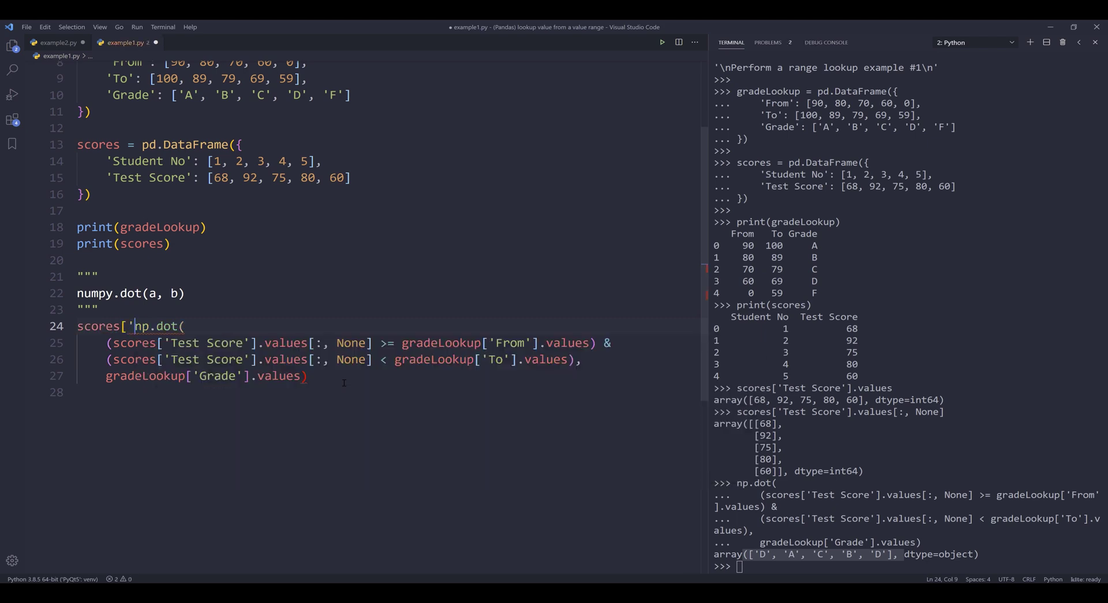
- Assign the np.dot result to scores['letter grade'], run it, and add a scores line
type("letter grade'] =")
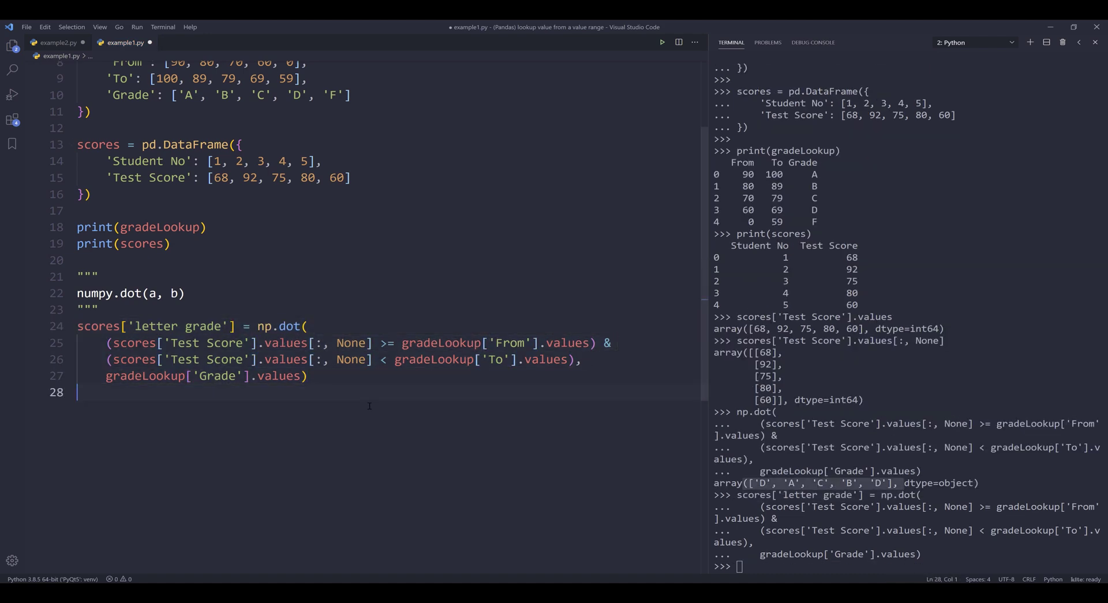
type("scores")
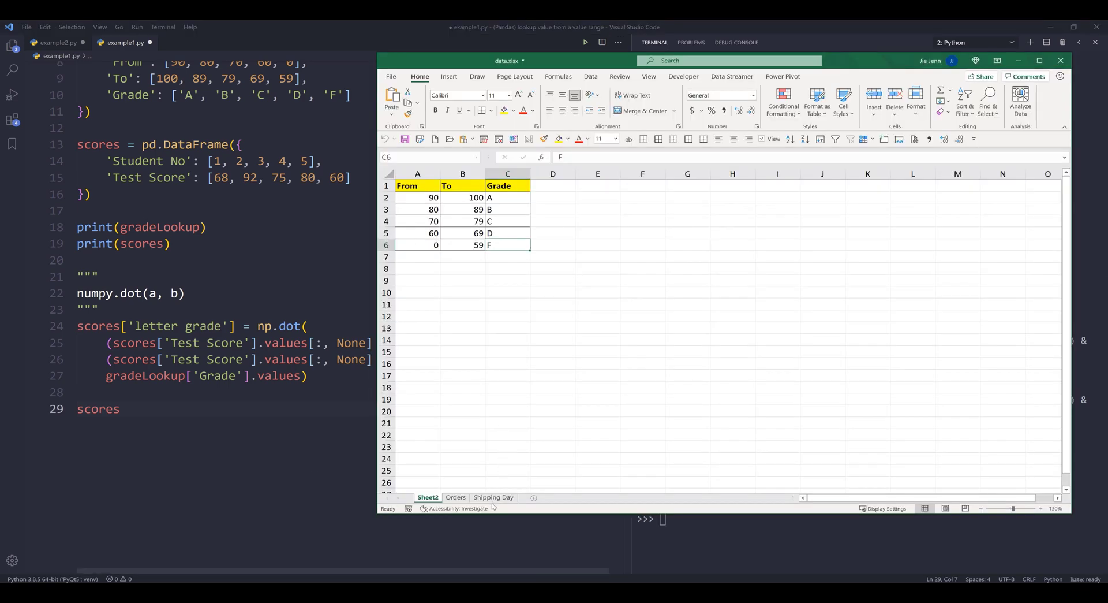
- Review the Orders and Shipping Day sheets in data.xlsx and return to example2.py
left_click(455, 496)
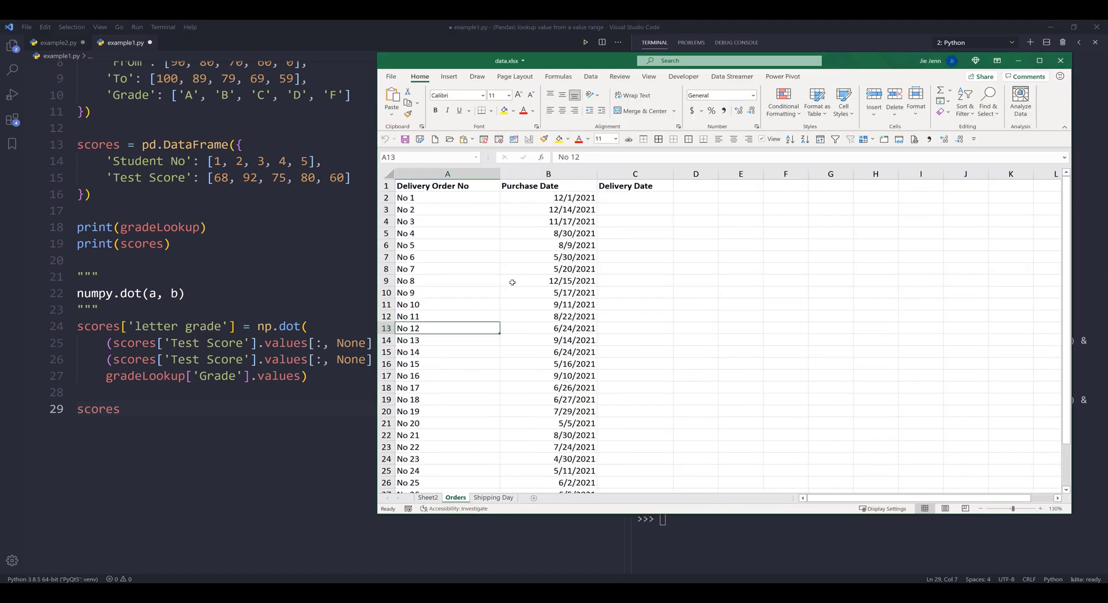
mouse_move(493, 257)
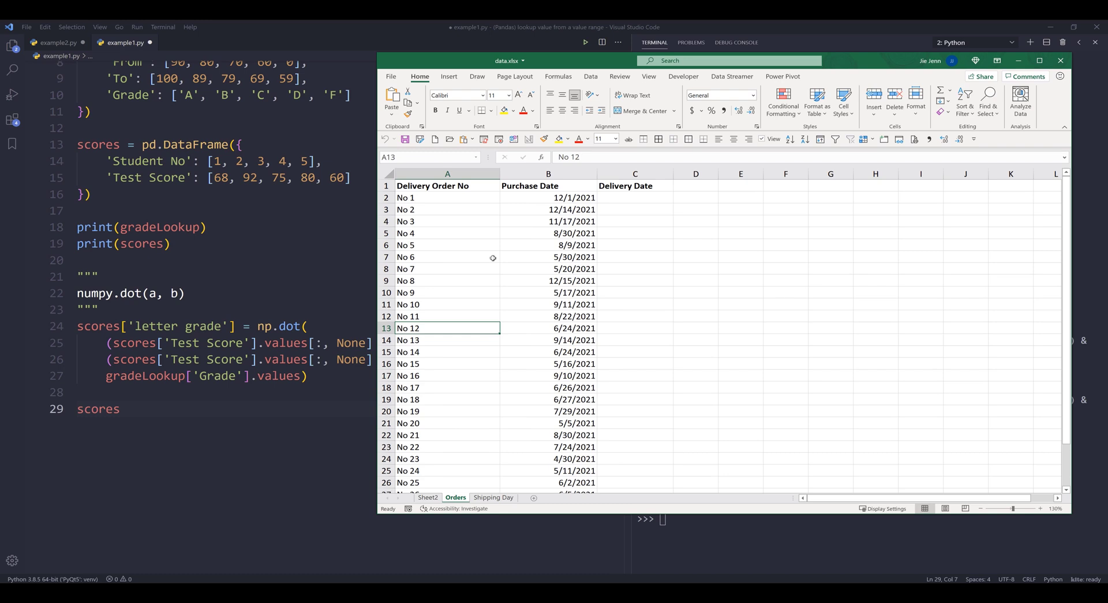
mouse_move(544, 229)
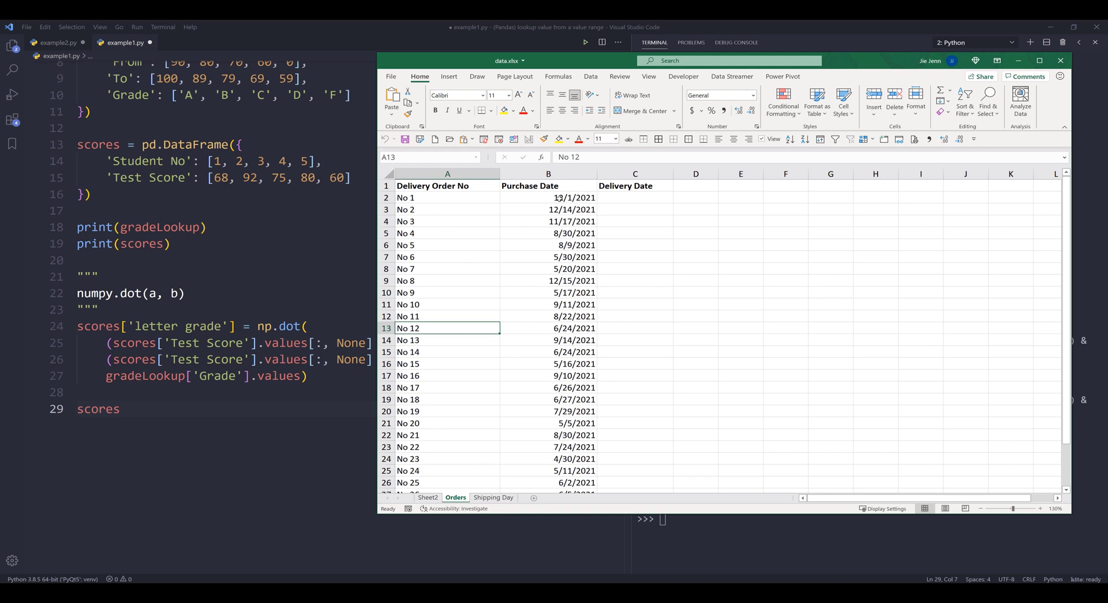
left_click(547, 198)
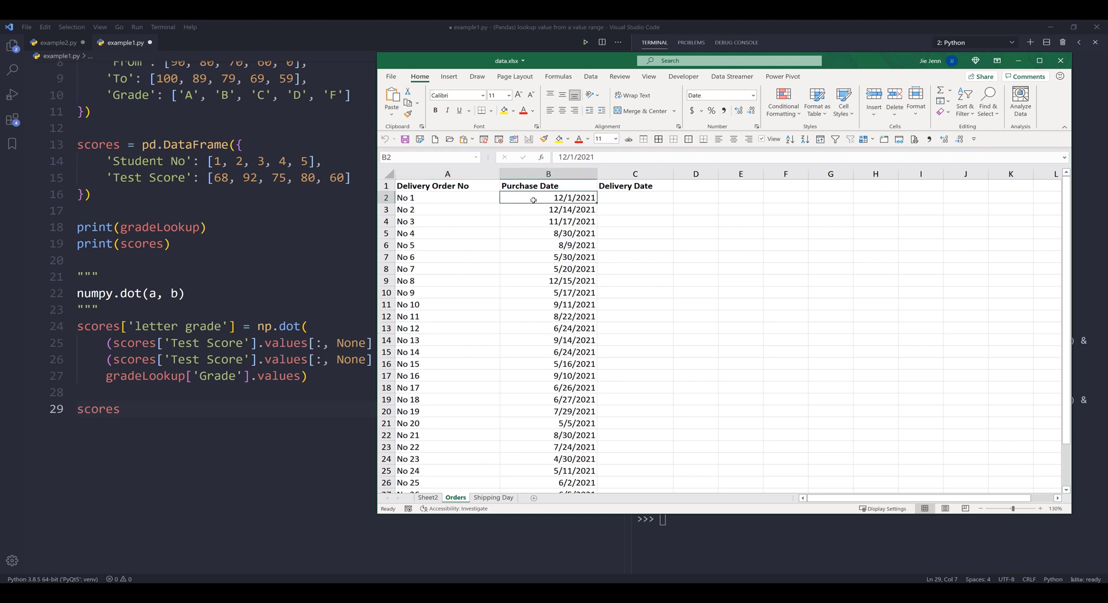
left_click(493, 497)
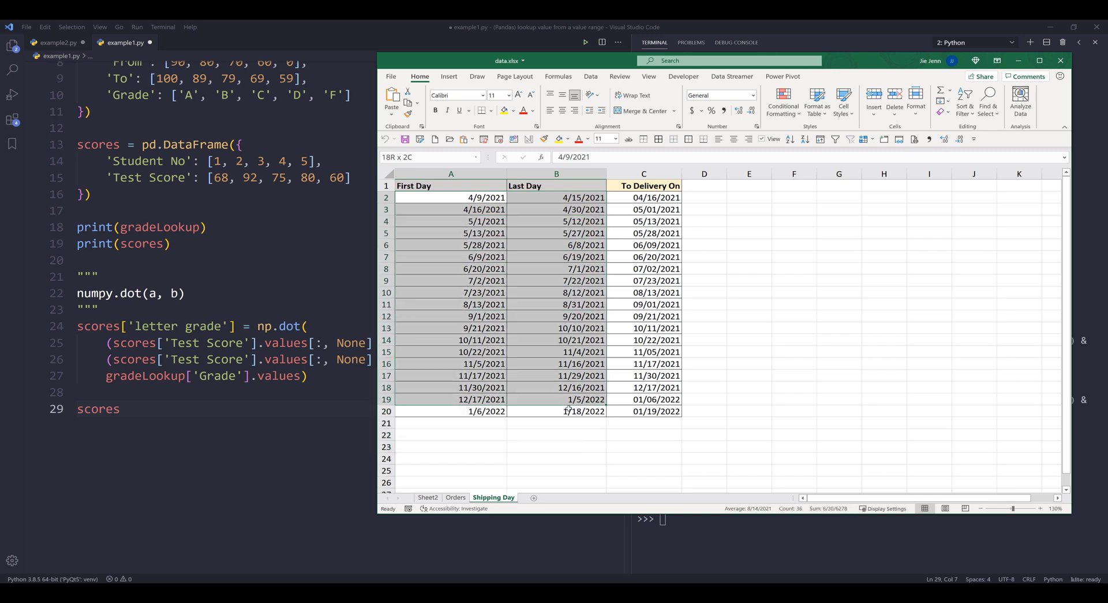
left_click(455, 496)
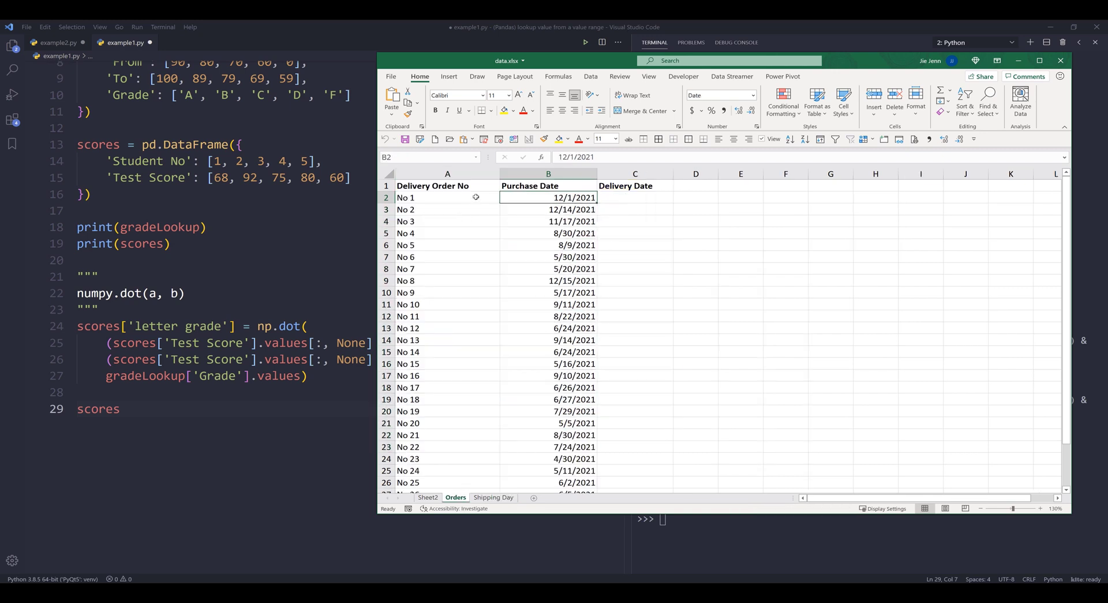
mouse_move(572, 197)
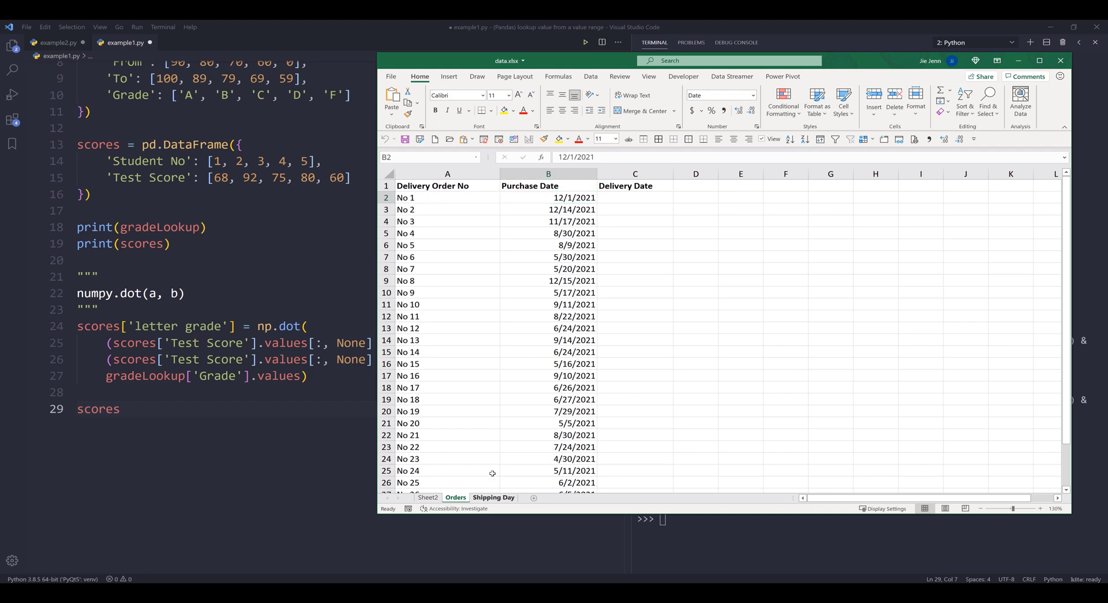
left_click(493, 497)
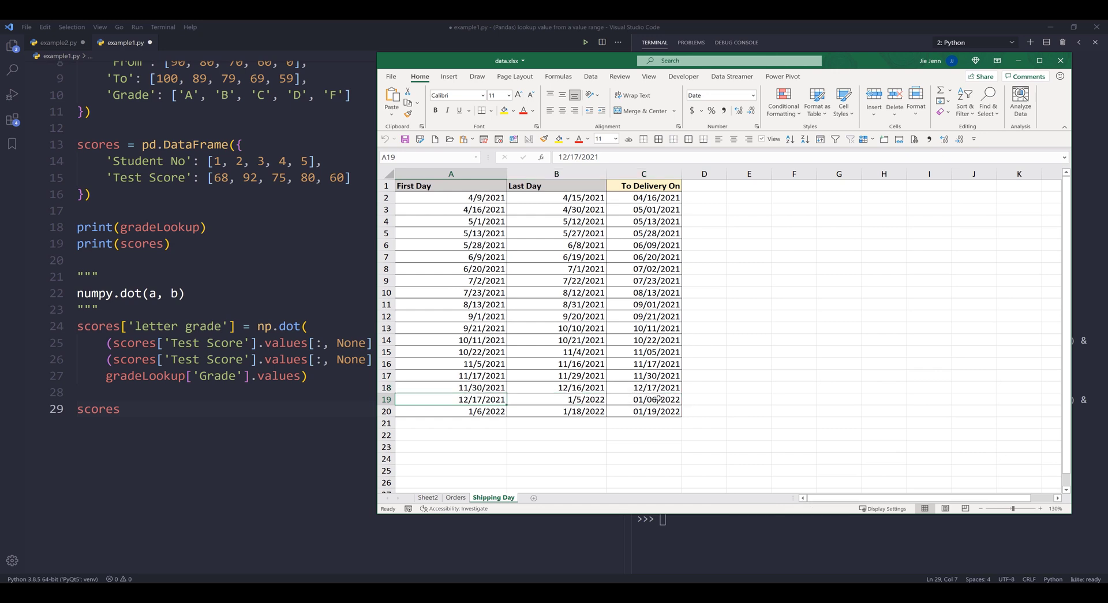
left_click(643, 398)
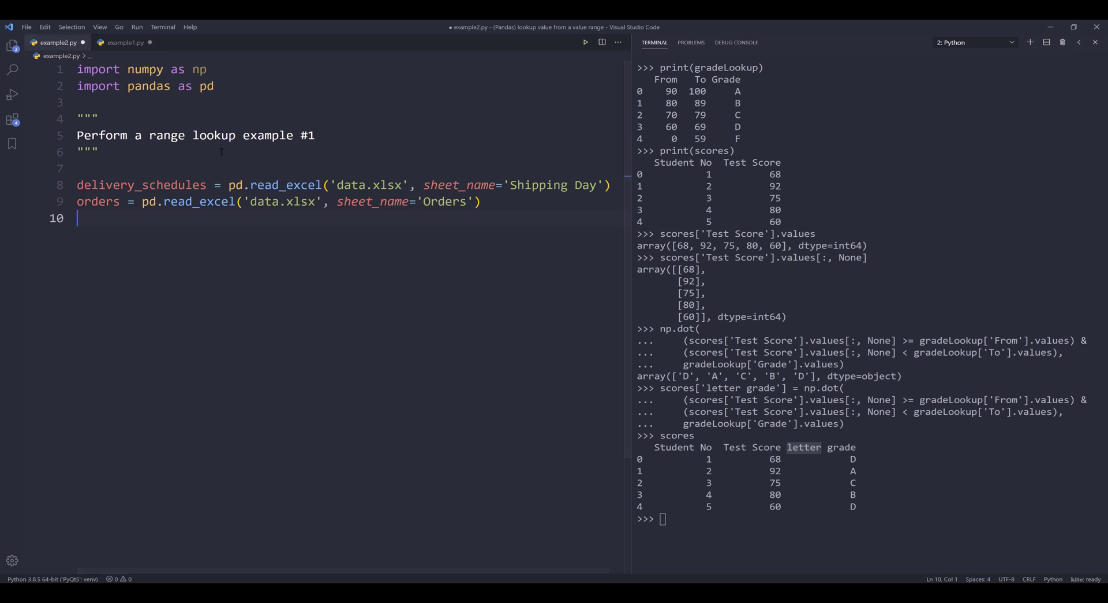
- Add print(delivery_schedules) and print(orders) and run them, showing Delivery Date still NaN
key("ctrl+a")
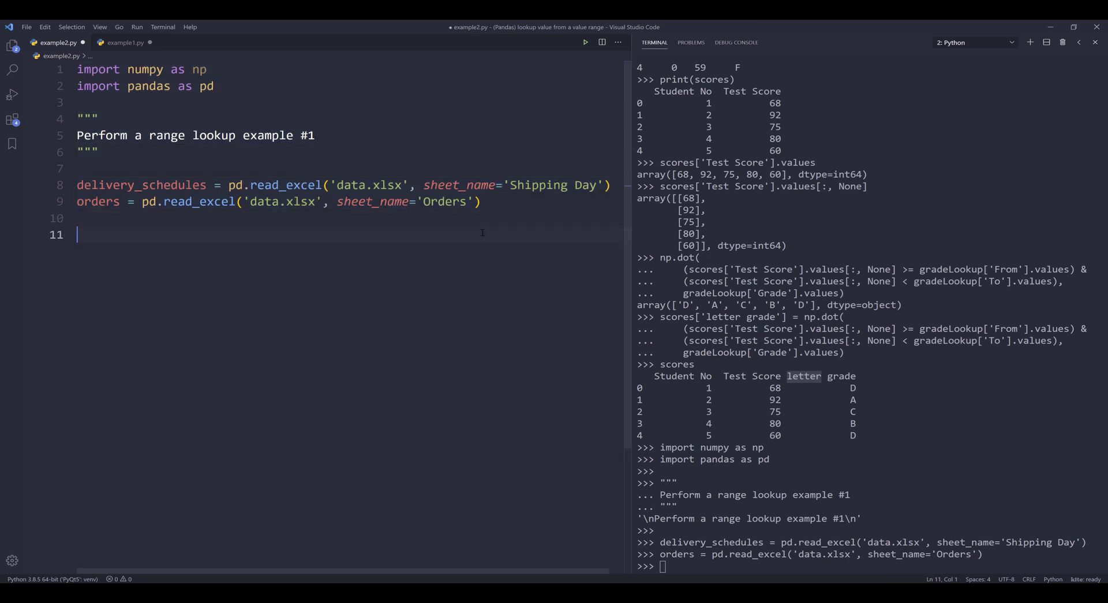
type("pri")
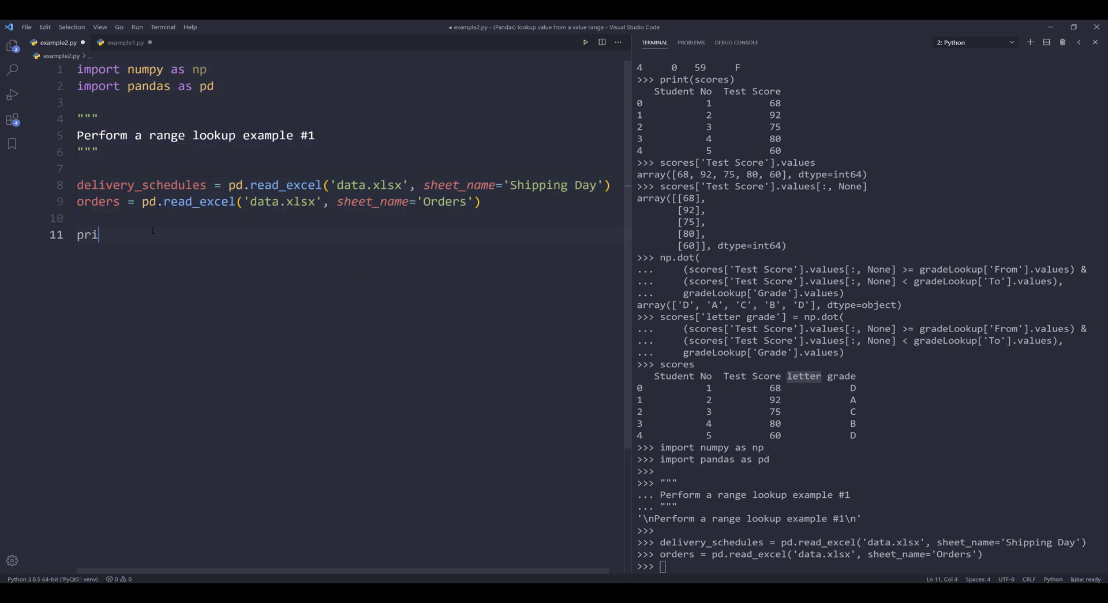
type("nt(delv")
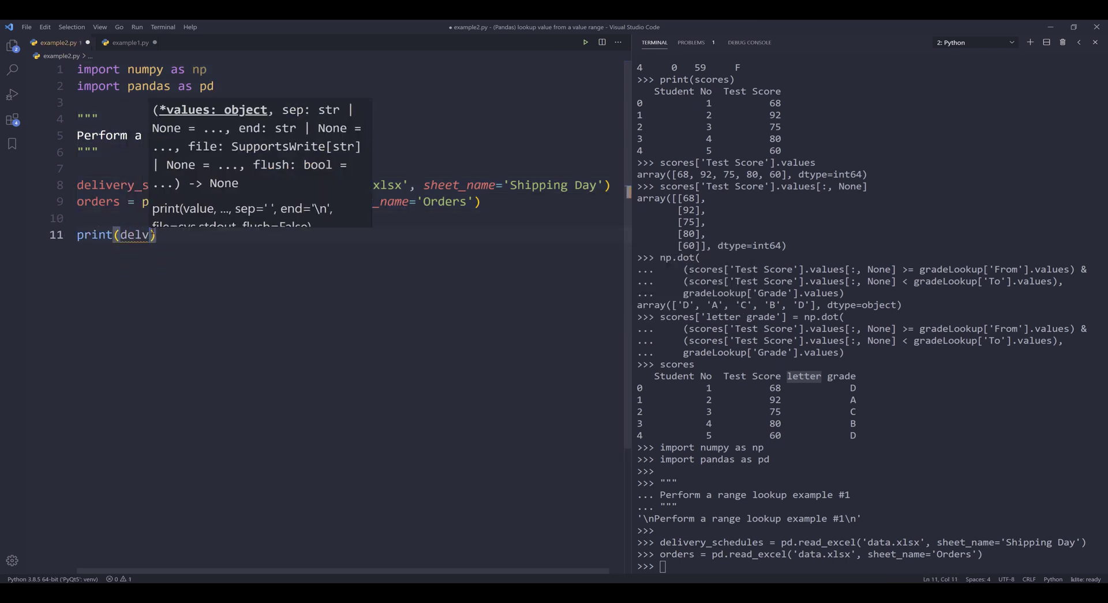
type("ivery_schedules")
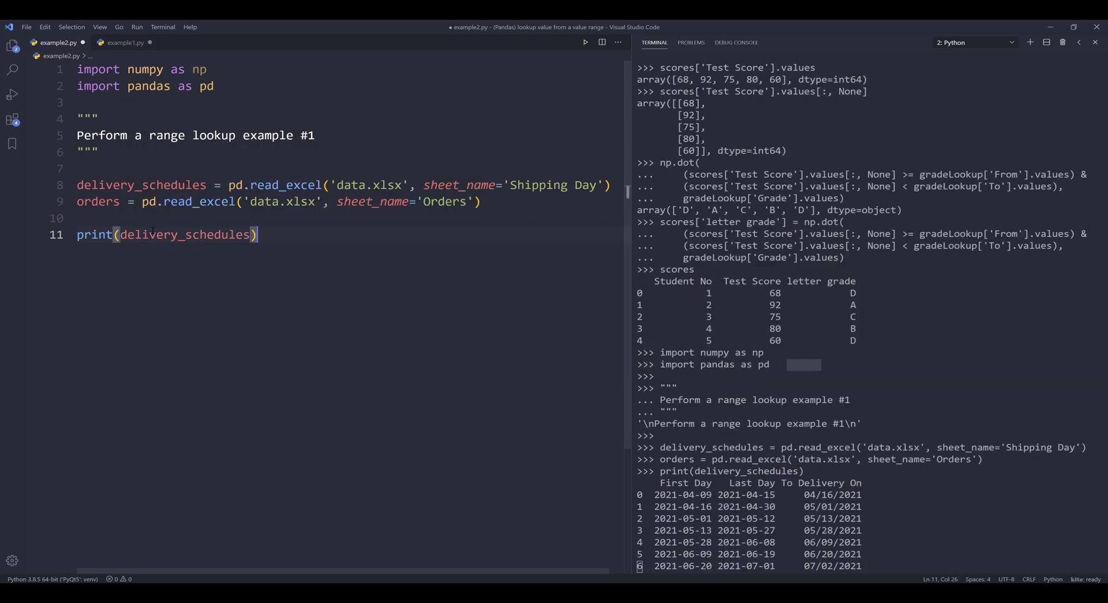
scroll("down", 3)
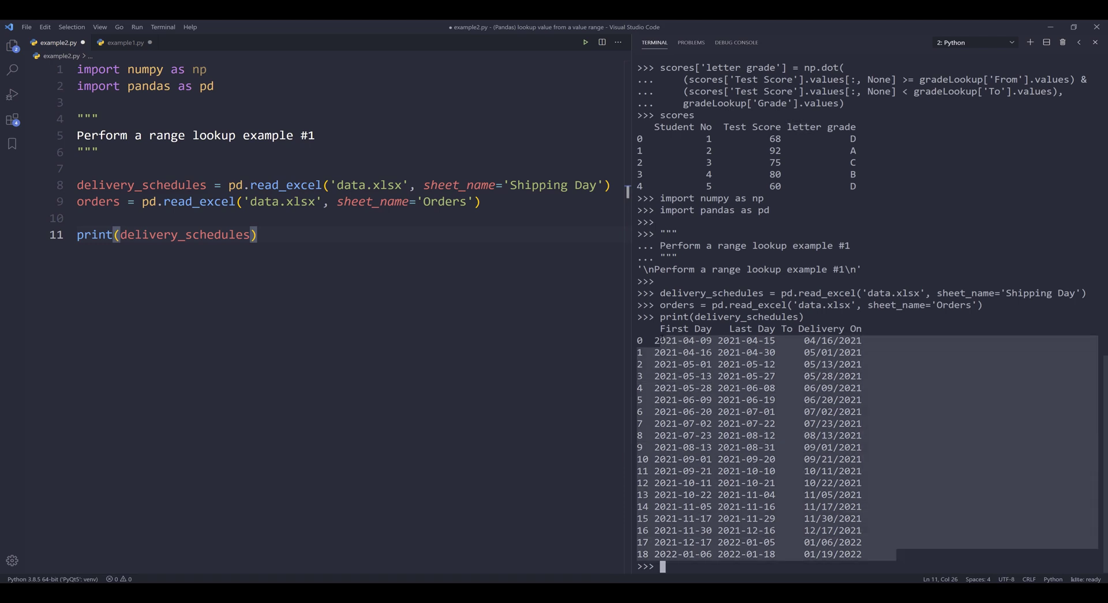
type("print(orders")
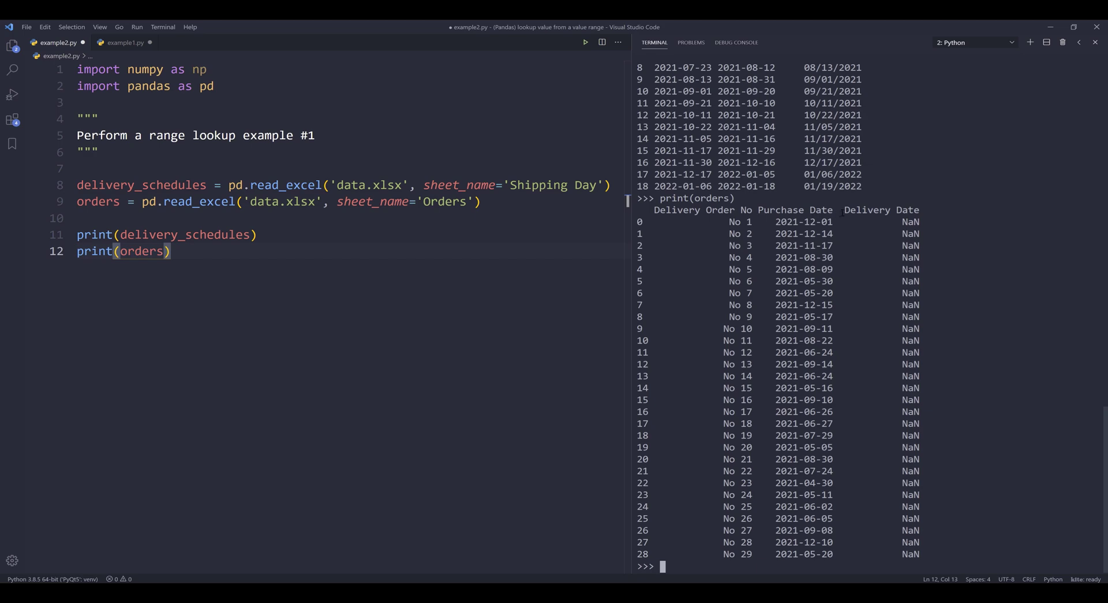
scroll("up", 3)
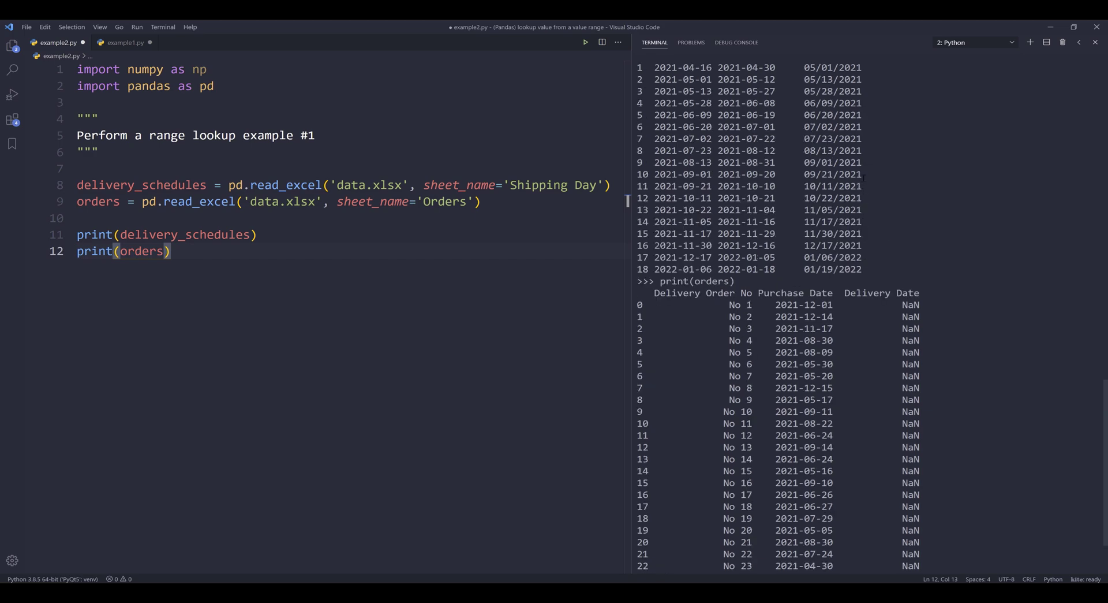
scroll("down", 3)
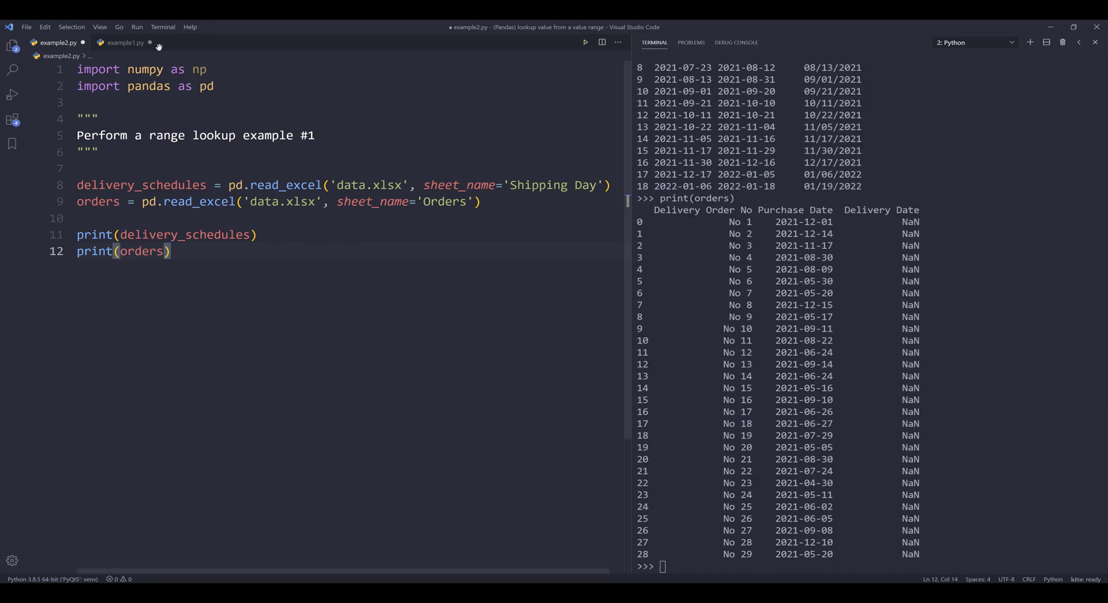
- Copy the np.dot block from example1.py into example2.py with scores renamed to orders
left_click(125, 42)
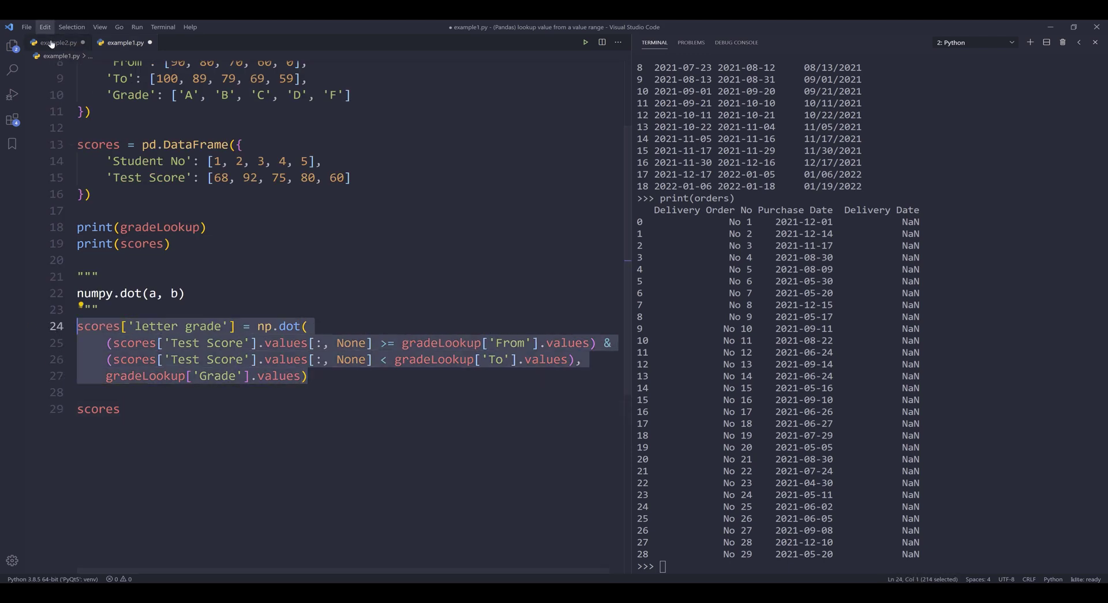
left_click(55, 43)
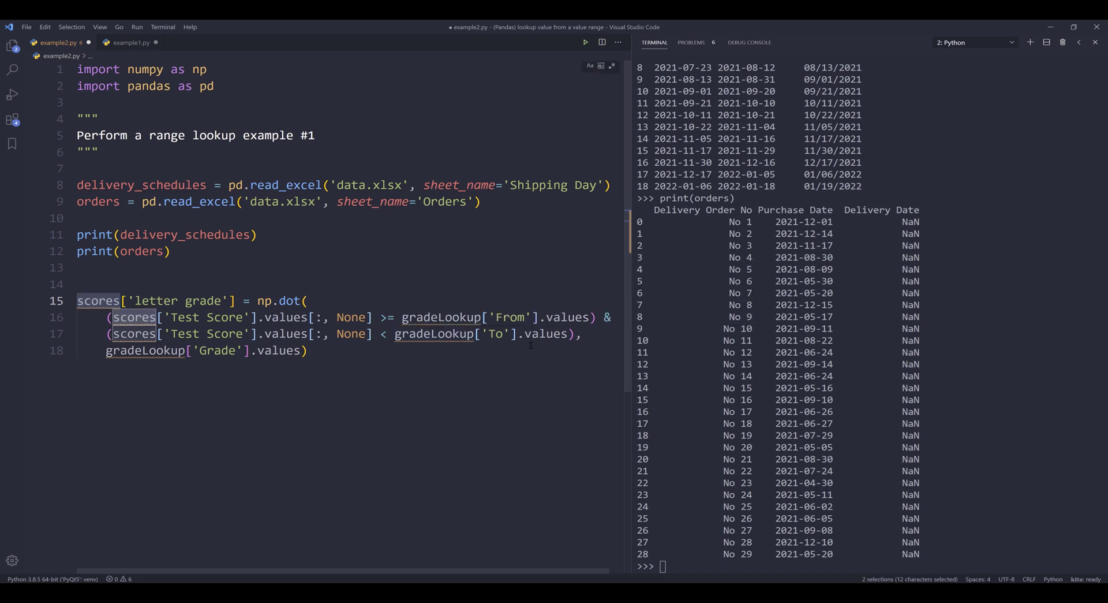
type("orders")
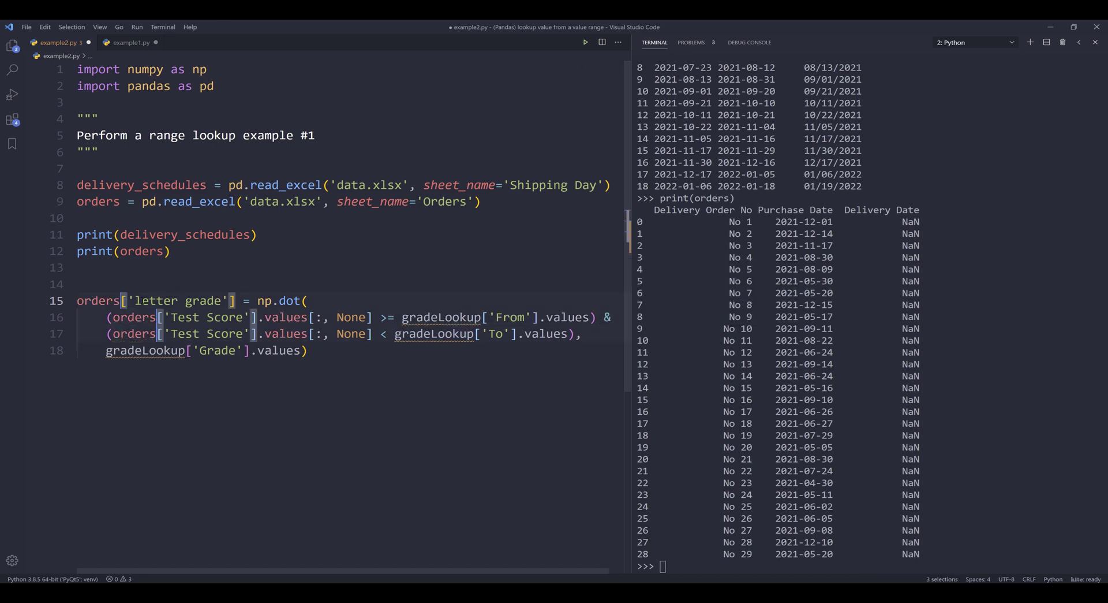
- Rename 'letter grade' to 'Delivery Date' and 'Test Score' to First Day in the block
double_click(174, 300)
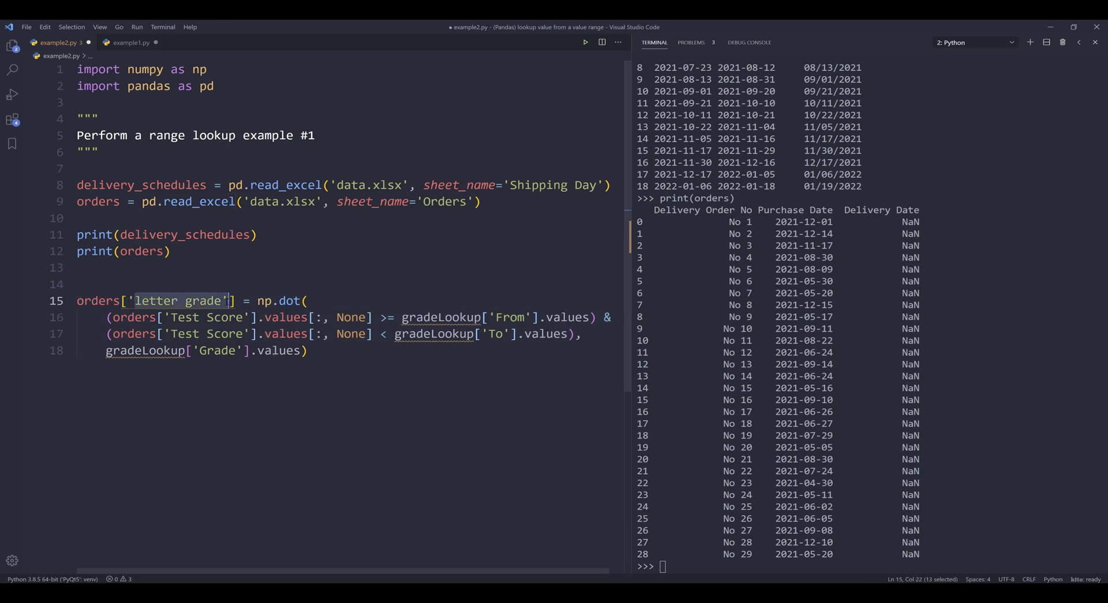
type("Delivery")
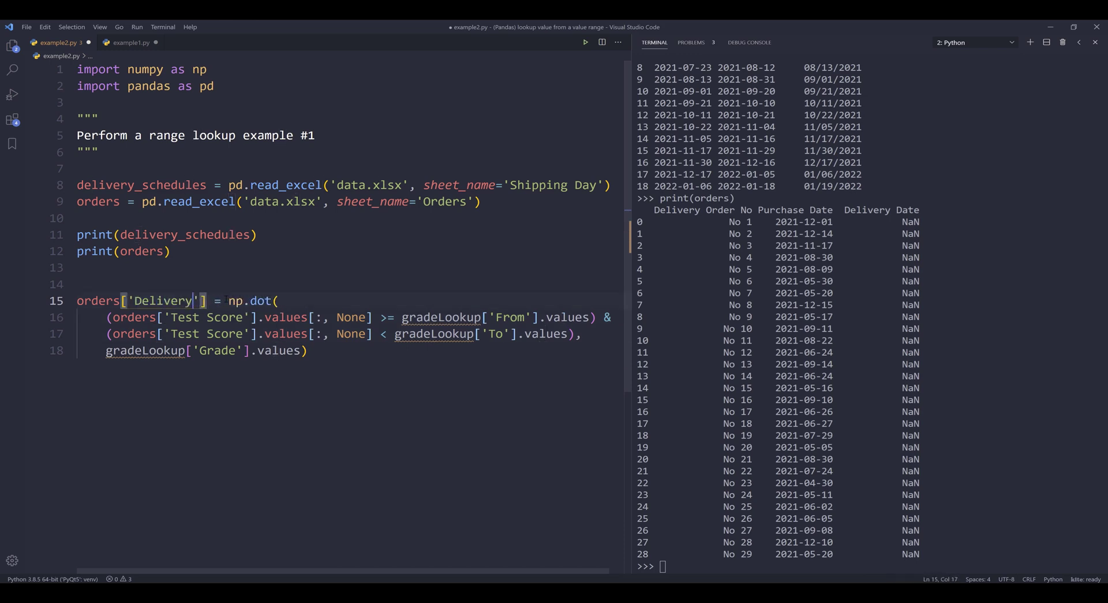
type("Date")
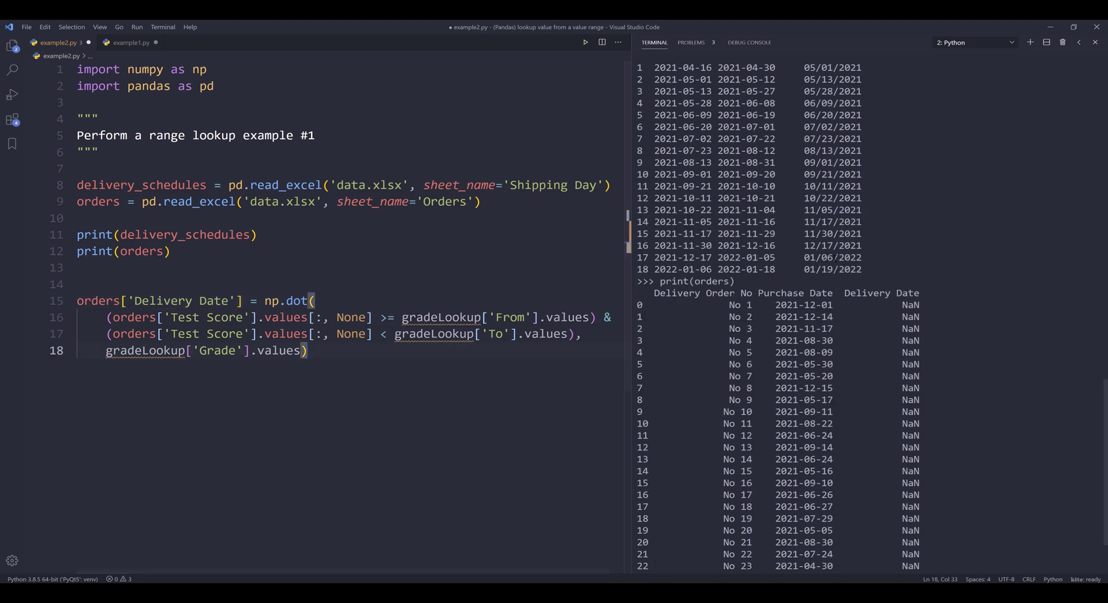
scroll("up", 3)
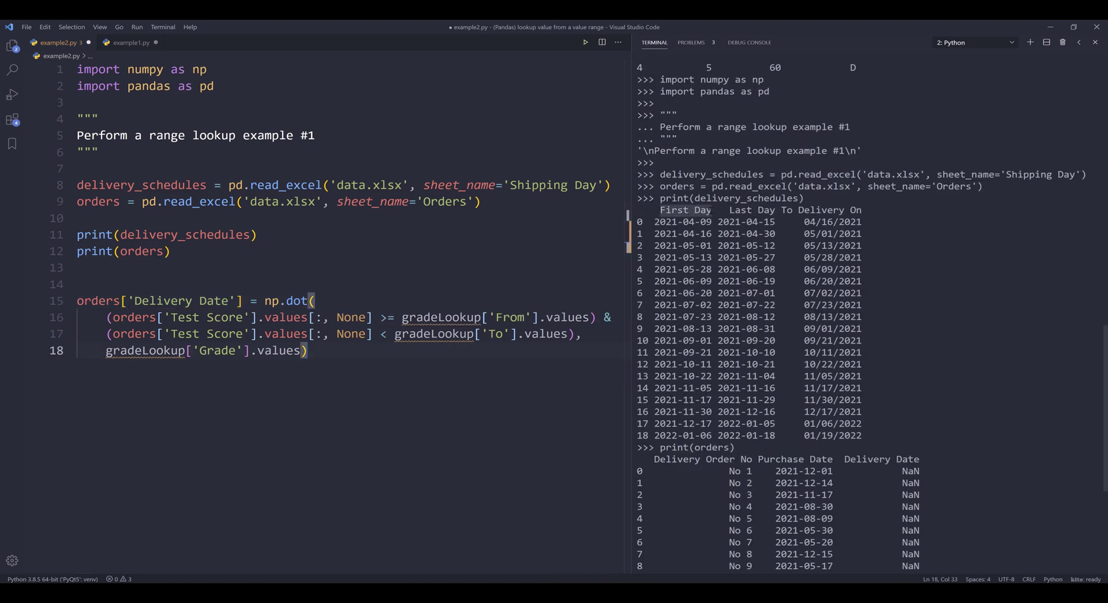
double_click(206, 316)
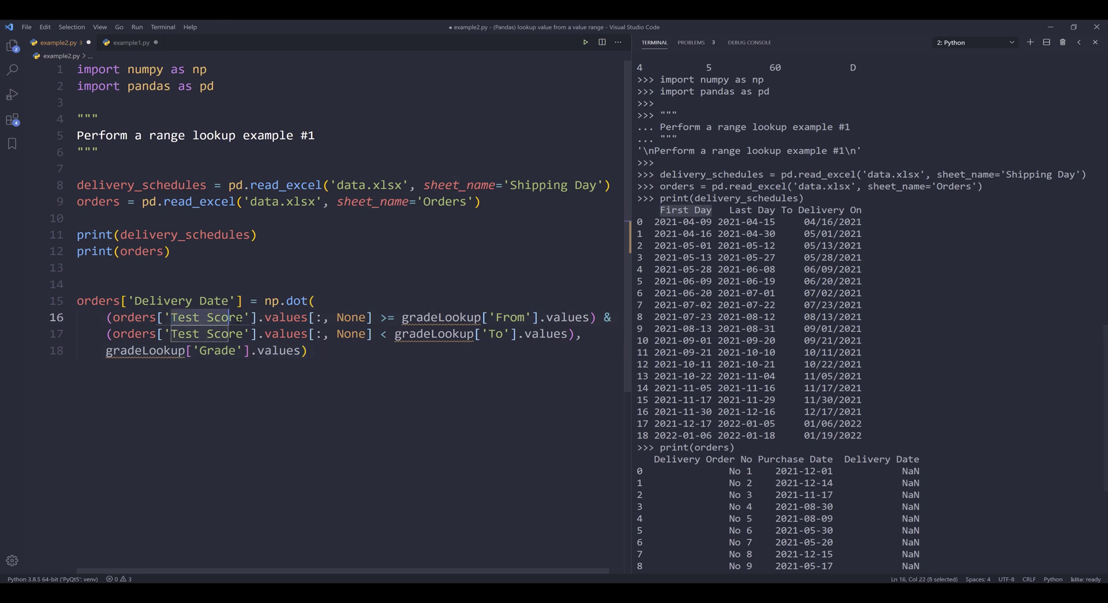
type("First Day")
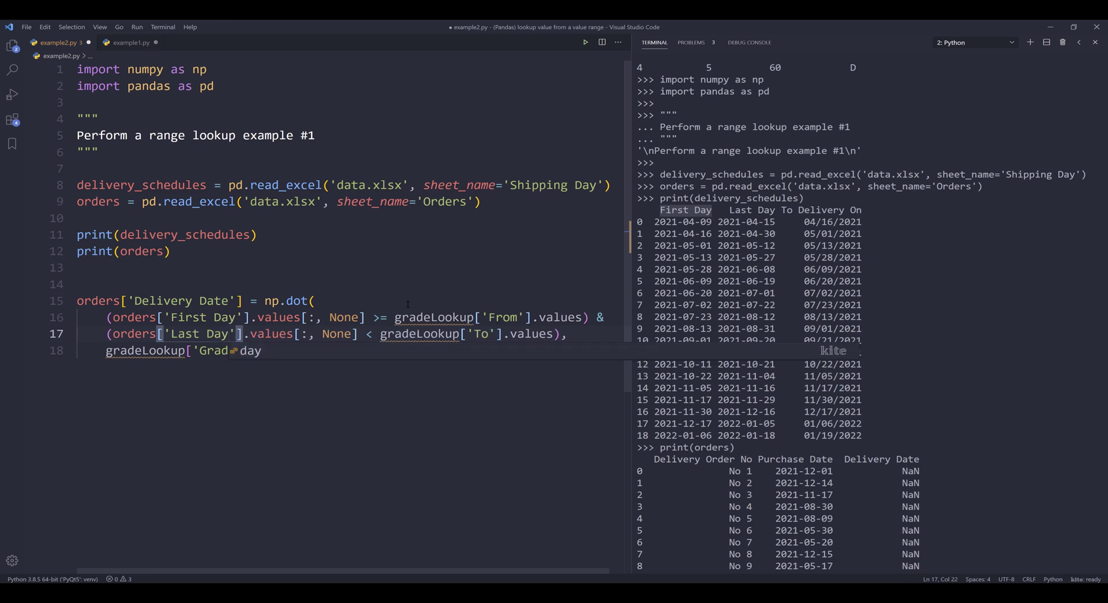
- Use delivery_schedules with Last Day and Purchase Date, run the block, and show the filled orders
double_click(141, 185)
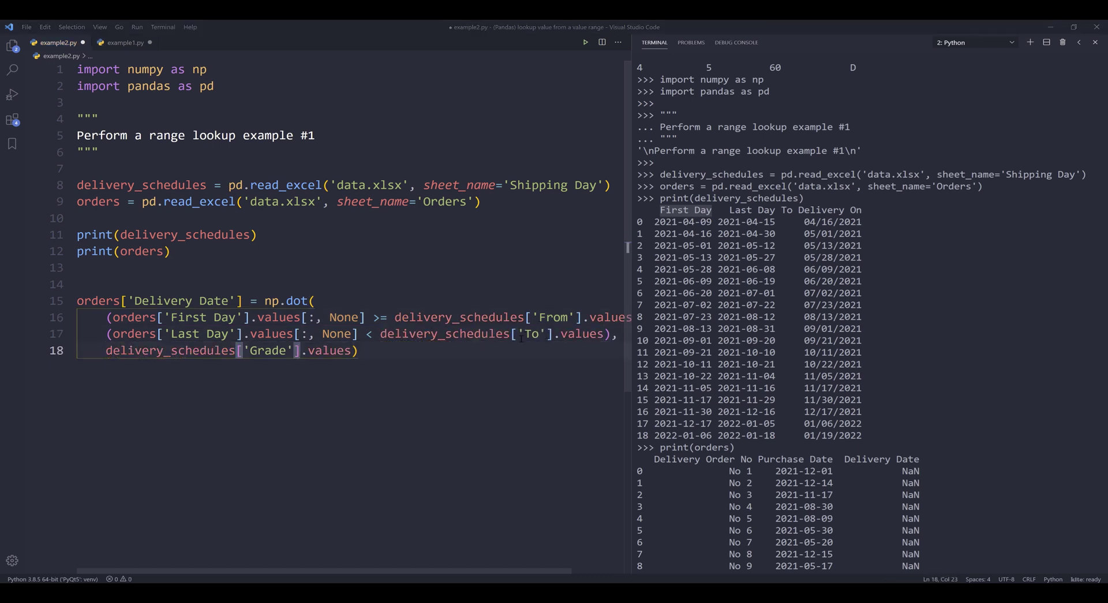
double_click(218, 317)
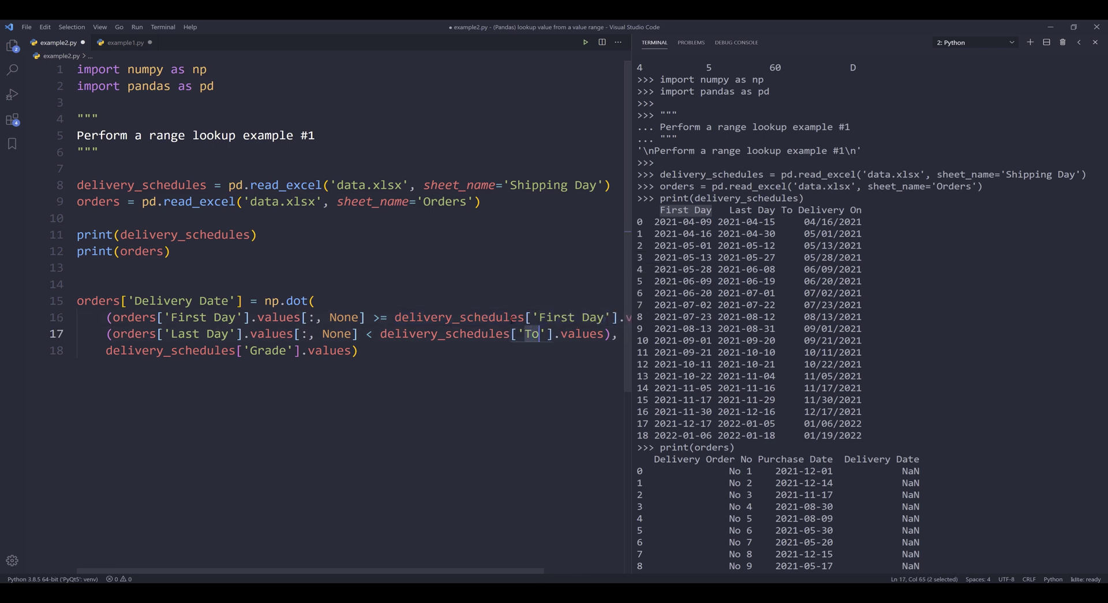
type("Last Day")
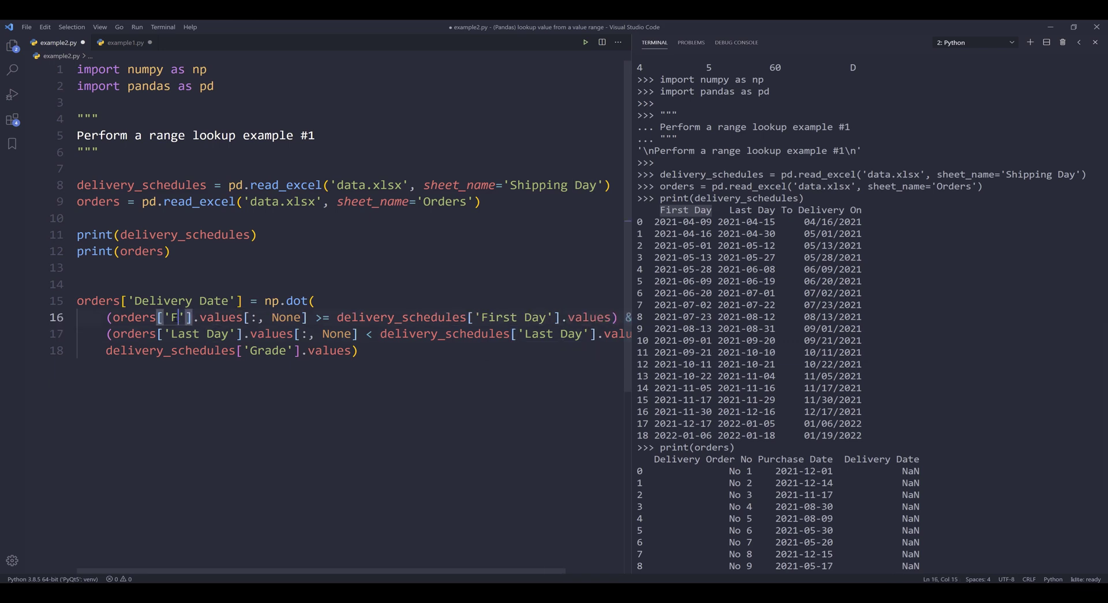
type("Purchase")
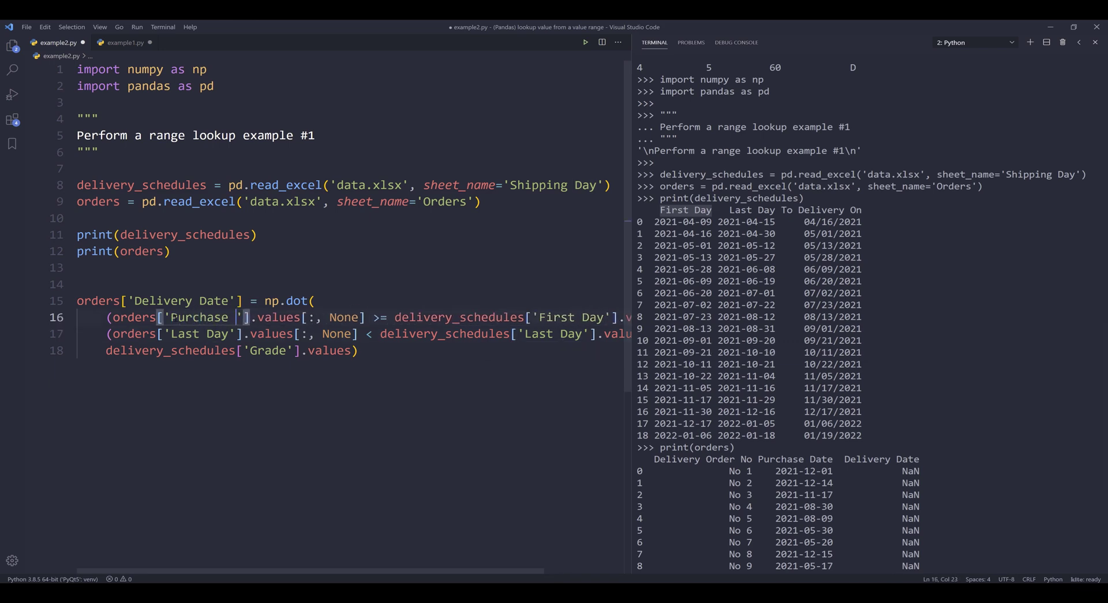
type("Date")
left_click(217, 350)
type("To Delivery On")
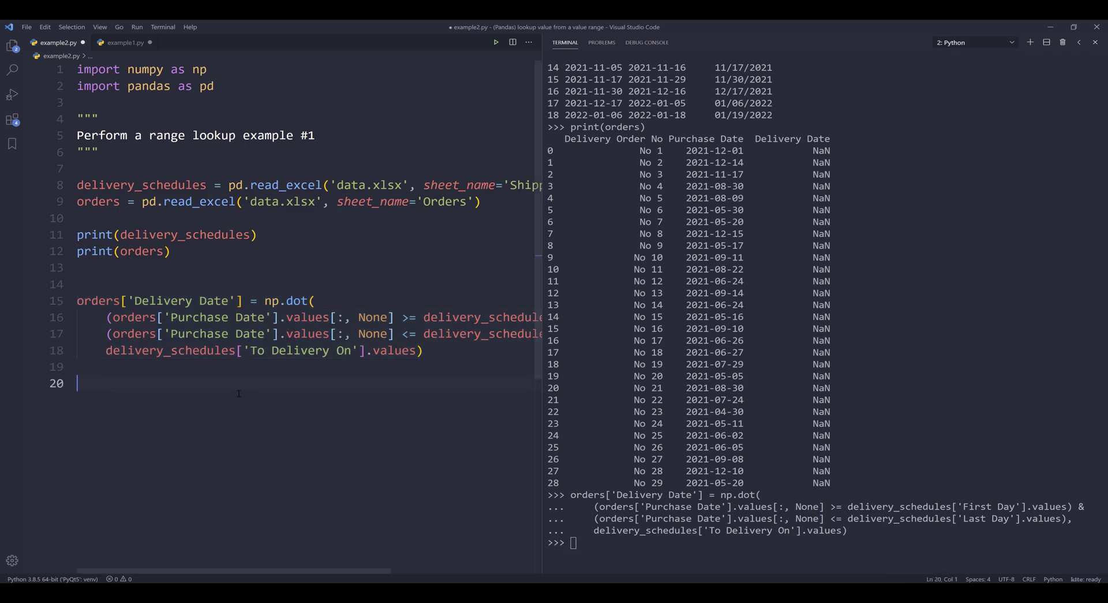
type("orders")
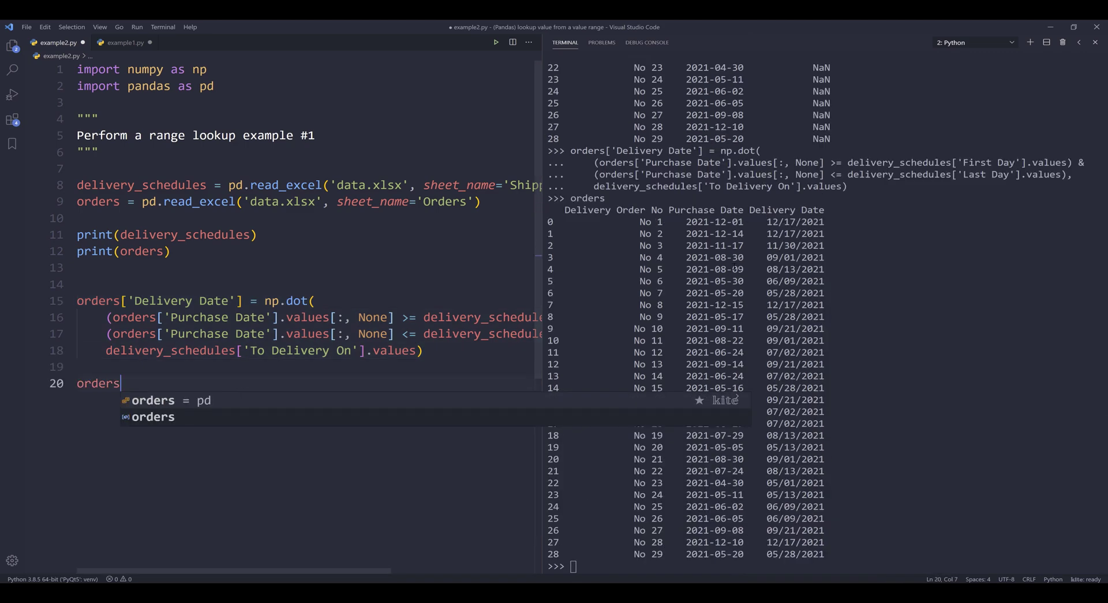
key("Escape")
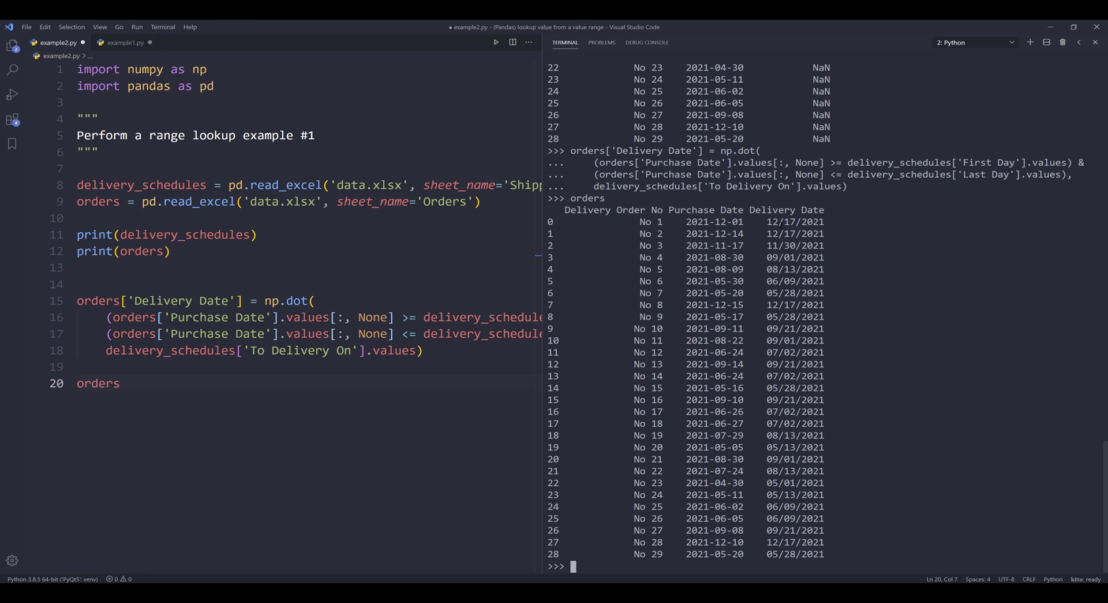